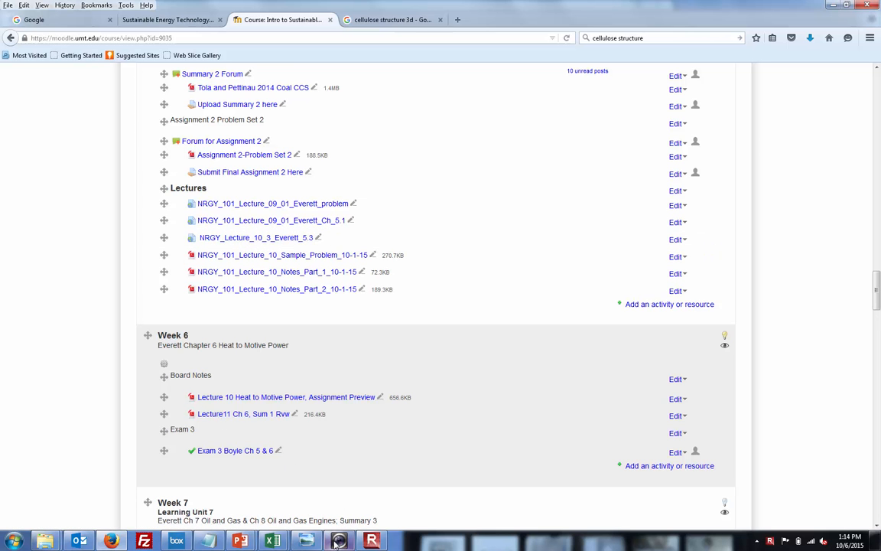
# Step: Open Dell Webcam Central from the taskbar over the Week 6 Moodle page
pyautogui.click(333, 541)
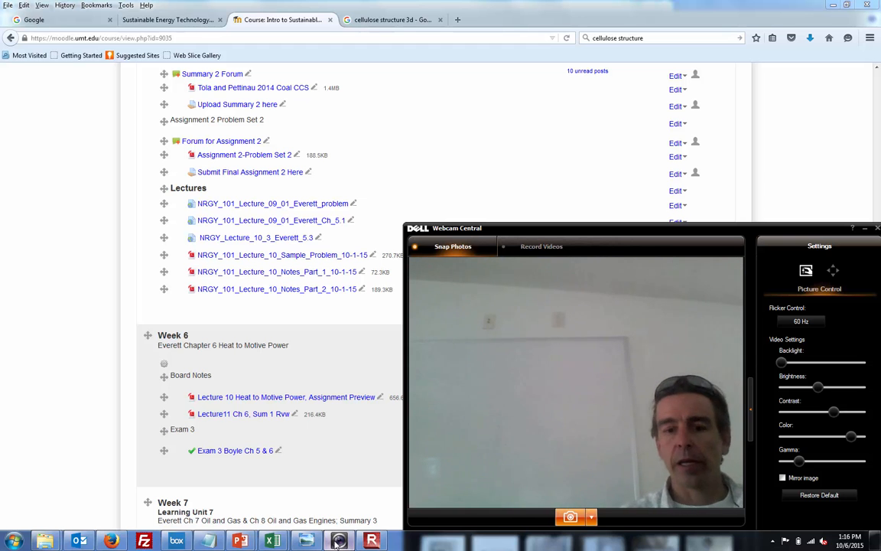
pyautogui.moveTo(234, 537)
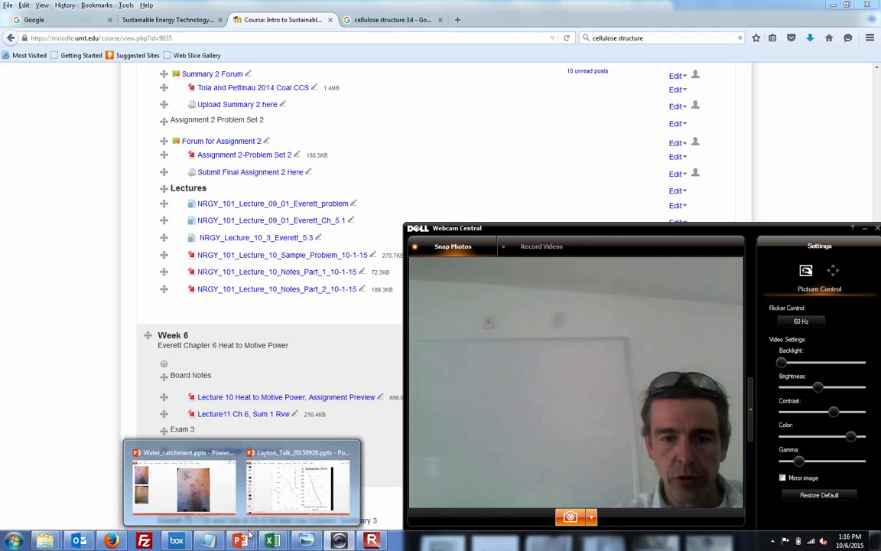
# Step: Launch Windows Journal from the Start menu to get a blank note
pyautogui.click(10, 537)
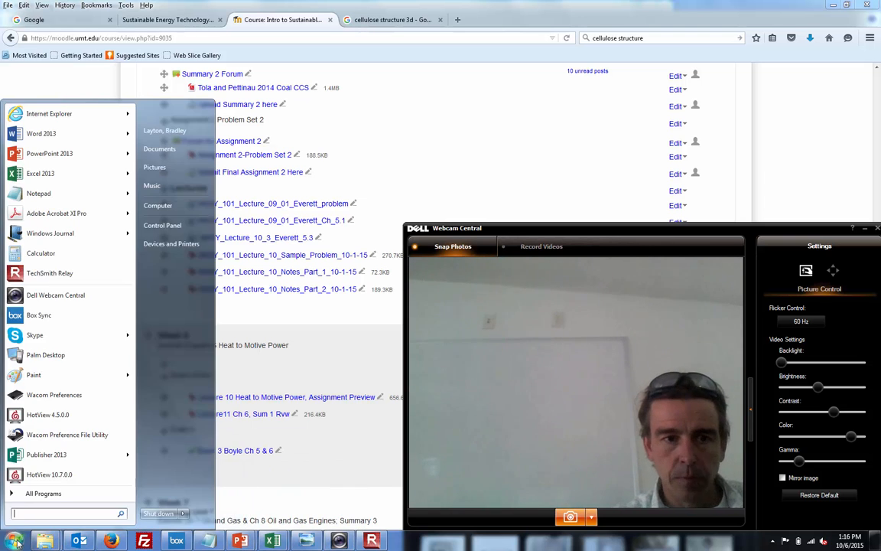
pyautogui.click(75, 242)
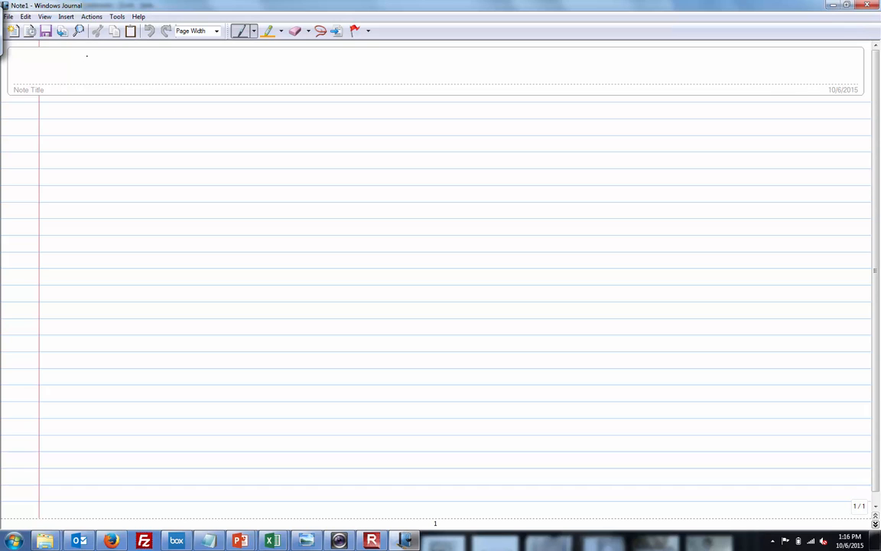
# Step: Handwrite the title 'CH 6 HEAT TO MOTIVE POWER' and underline MOTIVE POWER
pyautogui.moveTo(69, 72); pyautogui.dragTo(506, 72)
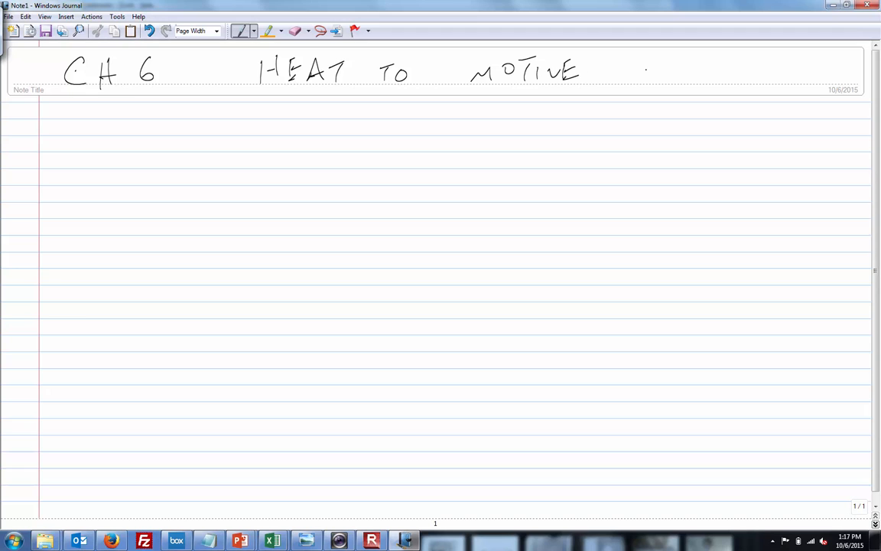
pyautogui.moveTo(620, 69); pyautogui.dragTo(661, 81)
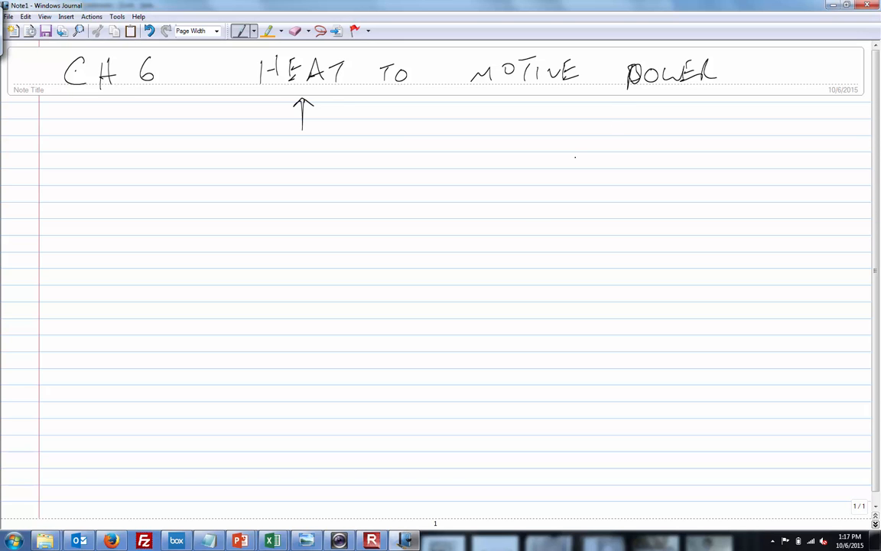
pyautogui.moveTo(475, 103); pyautogui.dragTo(535, 100)
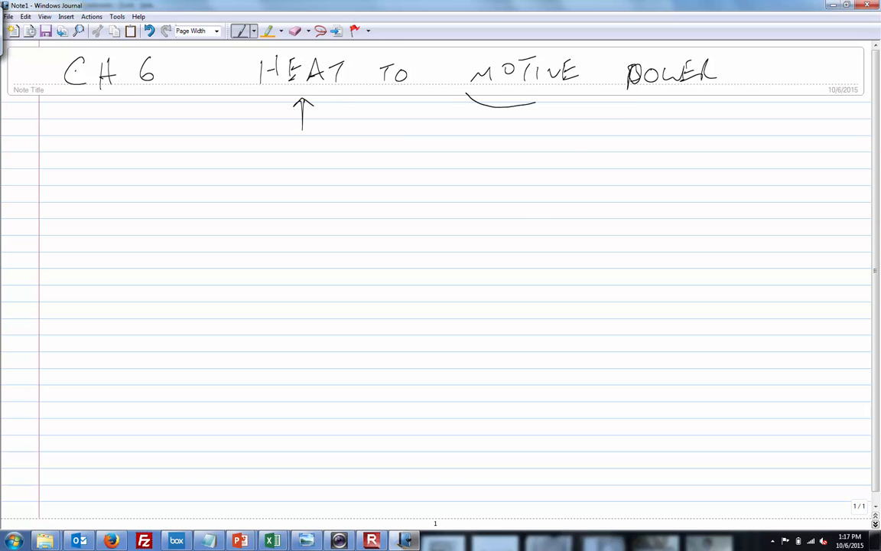
pyautogui.moveTo(536, 99); pyautogui.dragTo(719, 98)
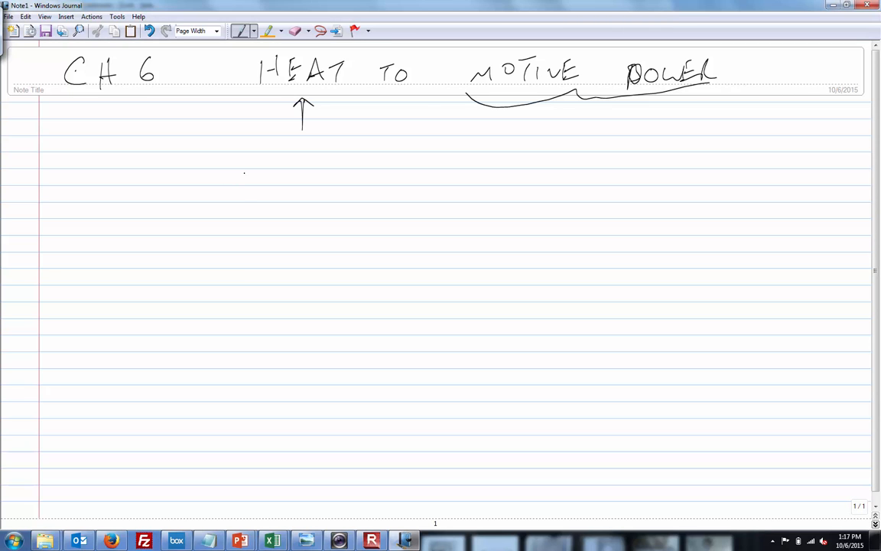
# Step: Handwrite Q = Cp m ΔT below the title and number its terms 1–4
pyautogui.moveTo(230, 165); pyautogui.dragTo(253, 199)
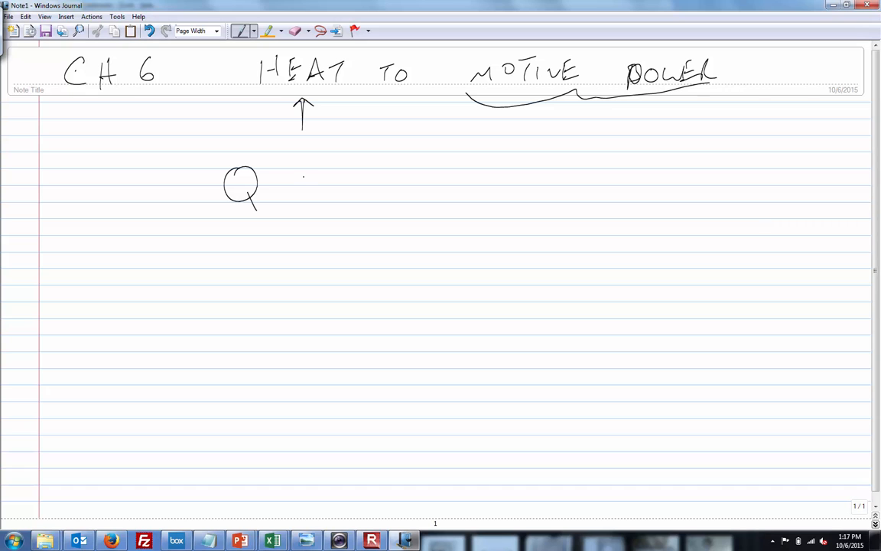
pyautogui.moveTo(302, 184); pyautogui.dragTo(378, 199)
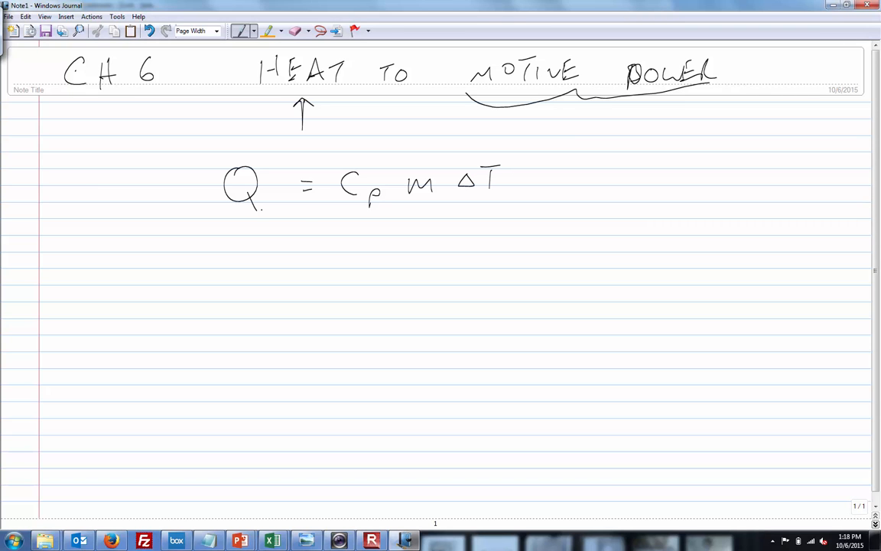
pyautogui.moveTo(245, 230); pyautogui.dragTo(252, 241)
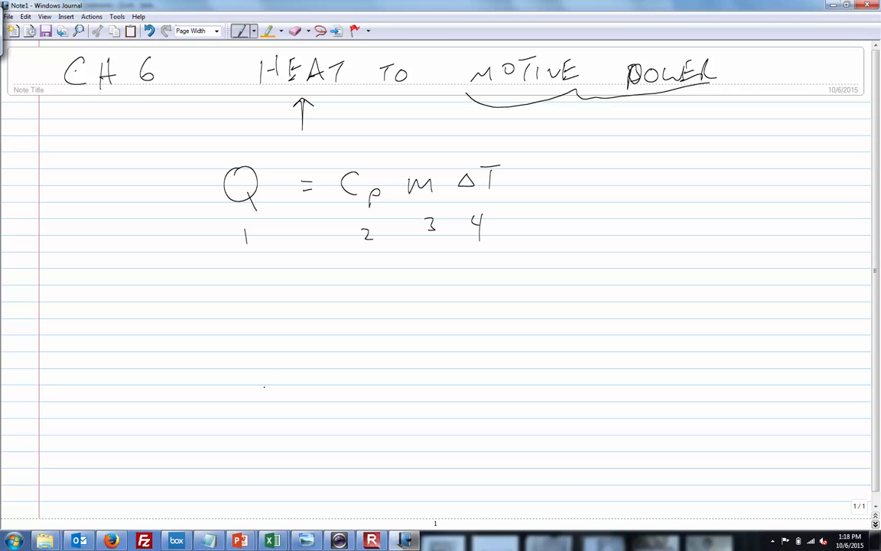
pyautogui.moveTo(269, 373)
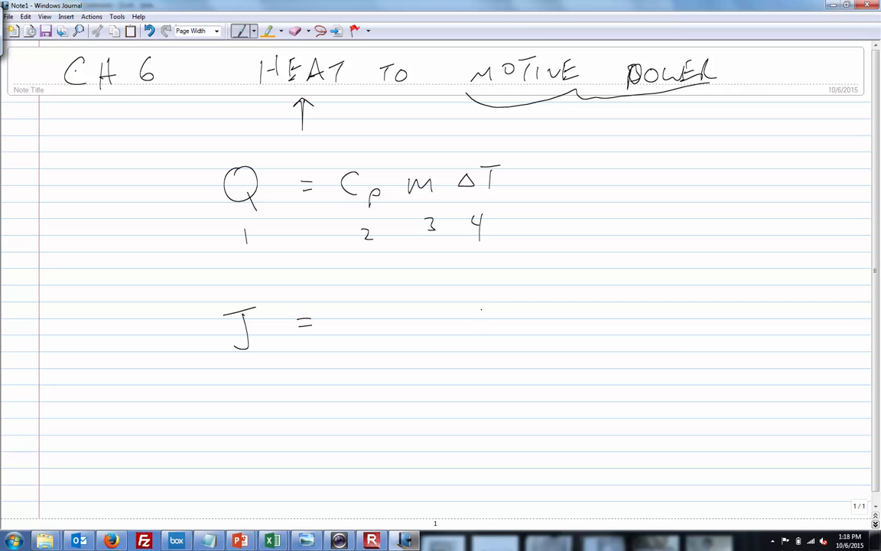
# Step: Write the units line J = J/kg°C and start the work equation W = w
pyautogui.moveTo(494, 306); pyautogui.dragTo(467, 337)
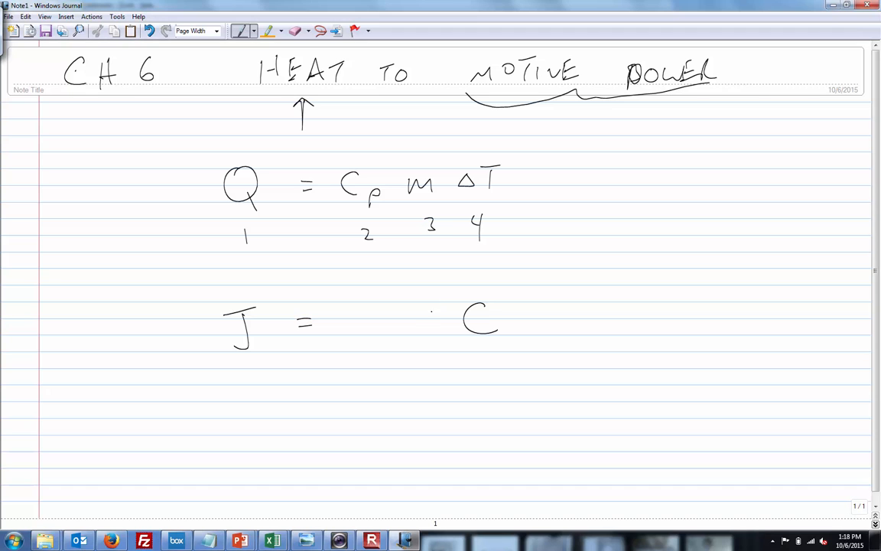
pyautogui.moveTo(410, 306); pyautogui.dragTo(428, 337)
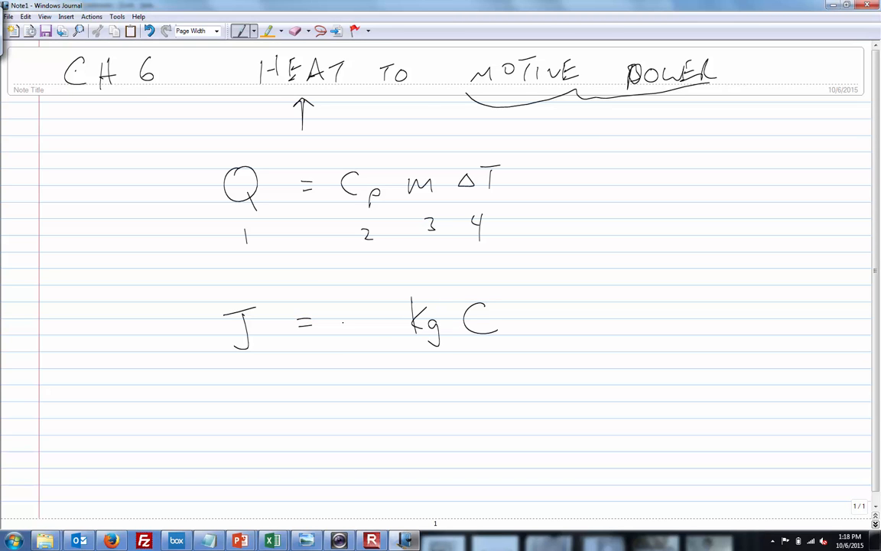
pyautogui.moveTo(348, 335); pyautogui.dragTo(375, 335)
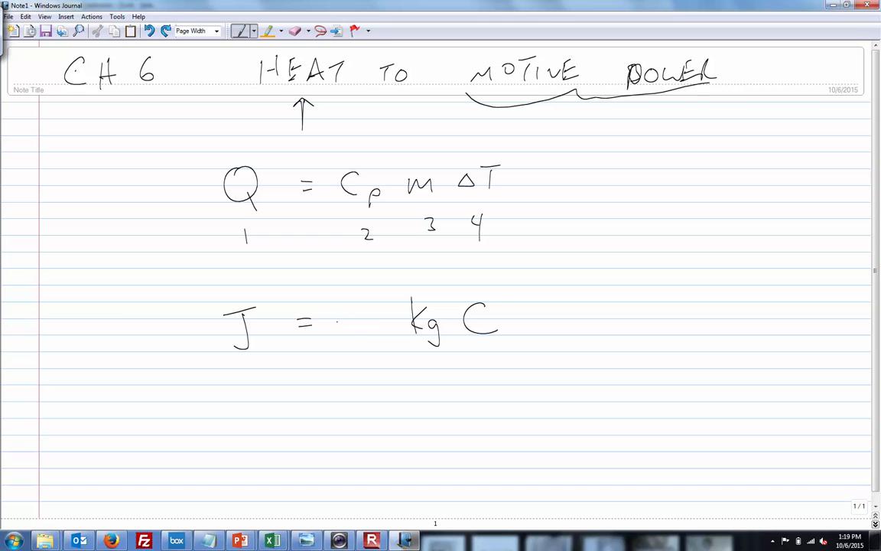
pyautogui.moveTo(333, 317); pyautogui.dragTo(387, 318)
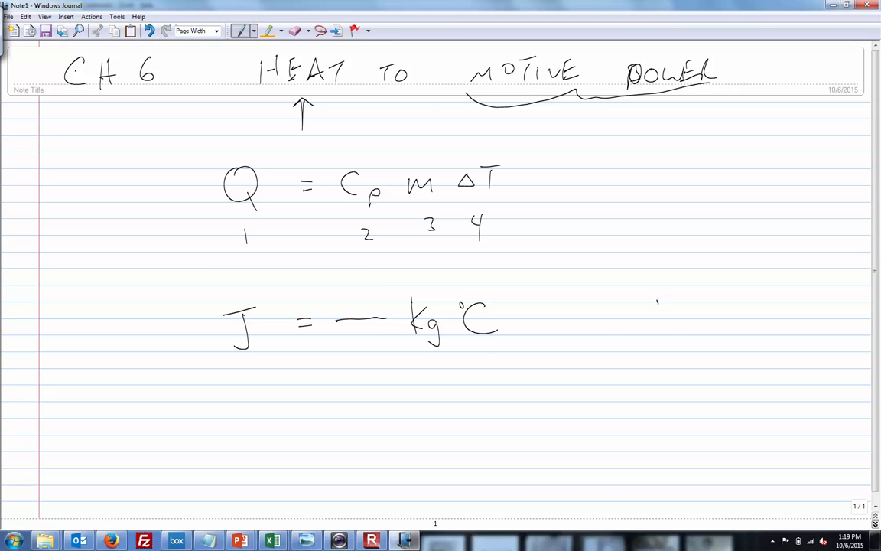
pyautogui.moveTo(654, 306); pyautogui.dragTo(730, 325)
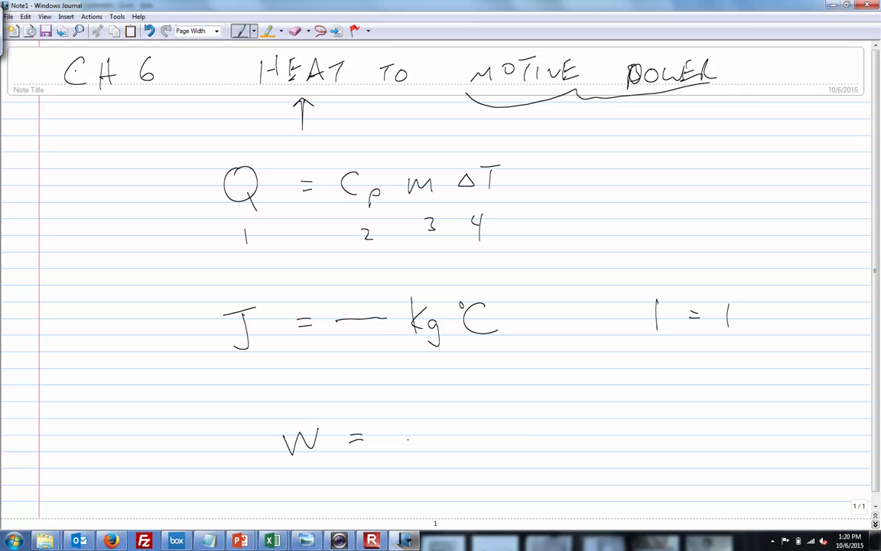
pyautogui.moveTo(402, 428); pyautogui.dragTo(439, 447)
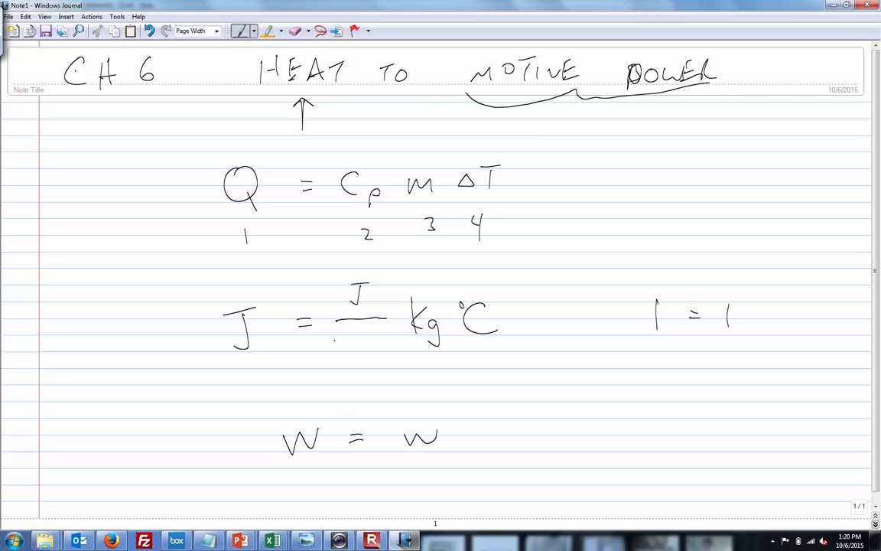
pyautogui.moveTo(333, 344); pyautogui.dragTo(352, 348)
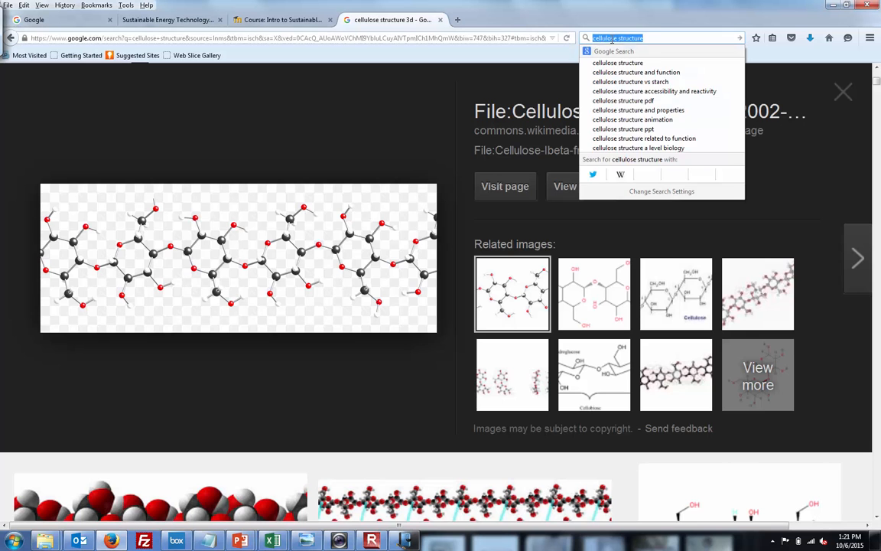
# Step: Search Google for 'specific heat of water' to get 4.186 joule/gram °C
pyautogui.write('specific heat of water')
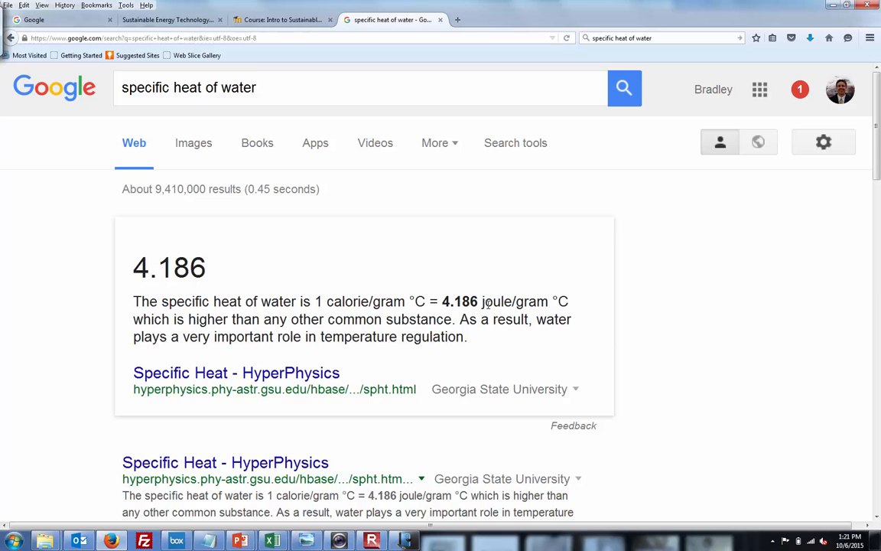
pyautogui.moveTo(556, 302)
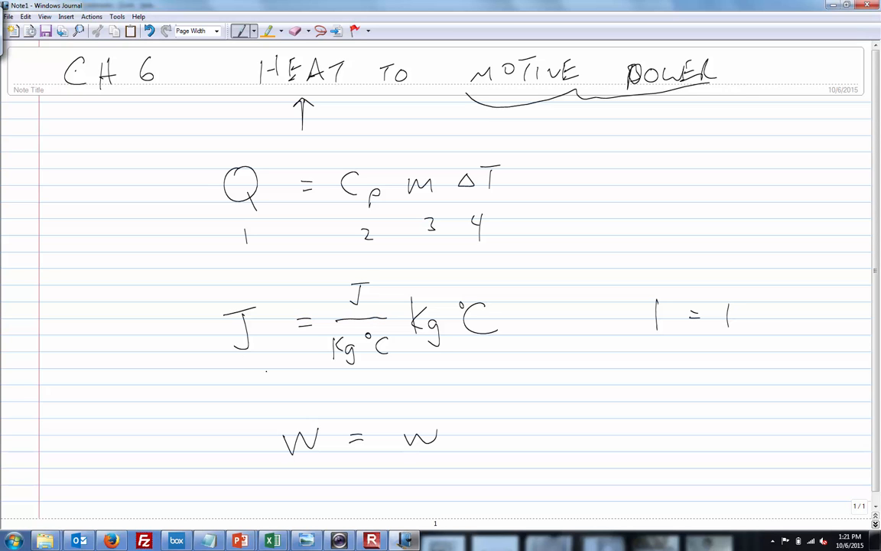
# Step: Write kg°C under the fraction line and cross out the cancelling units
pyautogui.moveTo(256, 298); pyautogui.dragTo(226, 367)
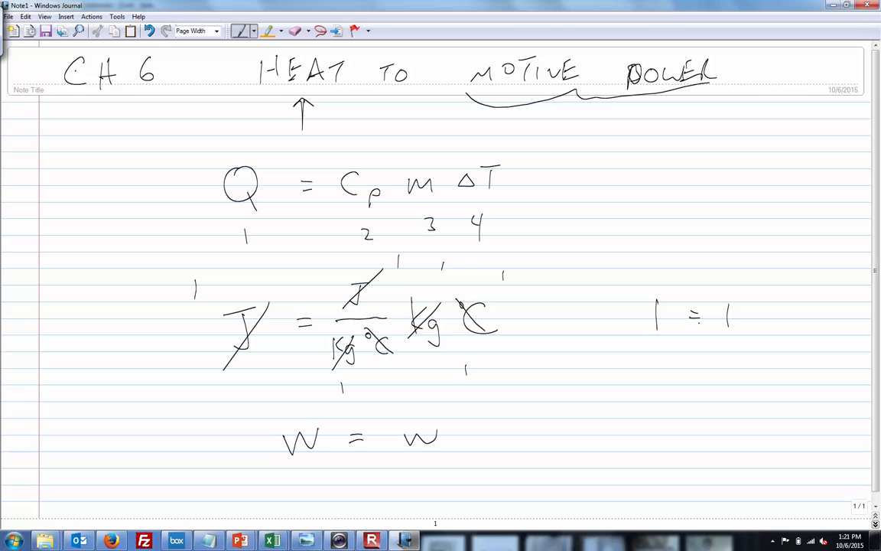
pyautogui.moveTo(589, 313); pyautogui.dragTo(612, 329)
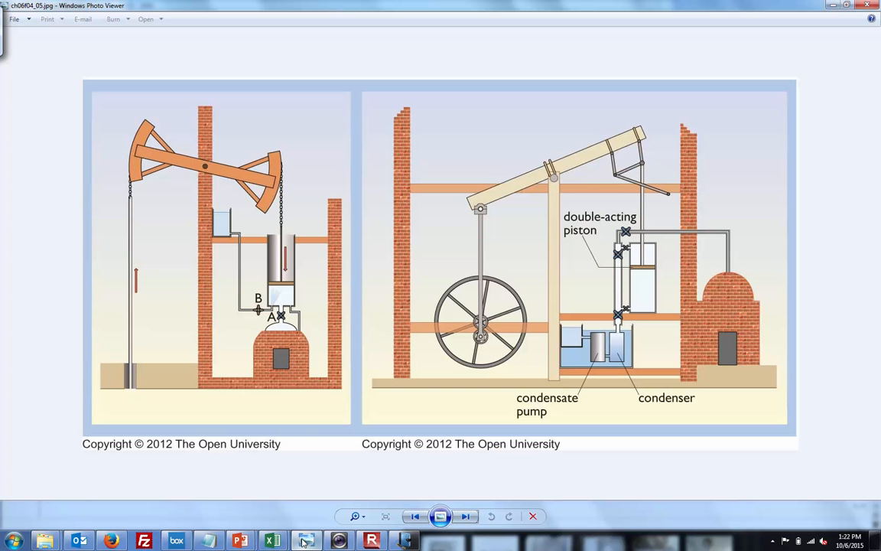
# Step: Advance past the portraits, locomotive, steam boat and cooling tower to ch06f01_02.jpg
pyautogui.click(466, 516)
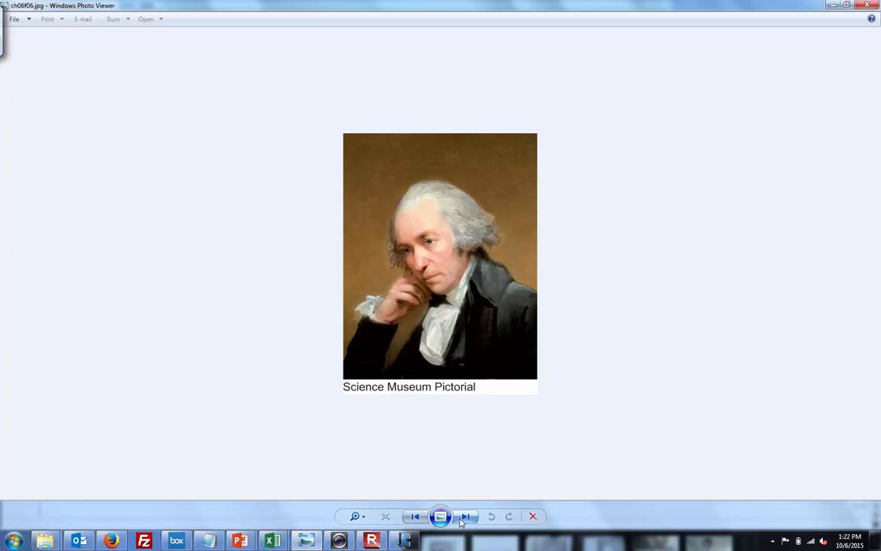
pyautogui.click(466, 517)
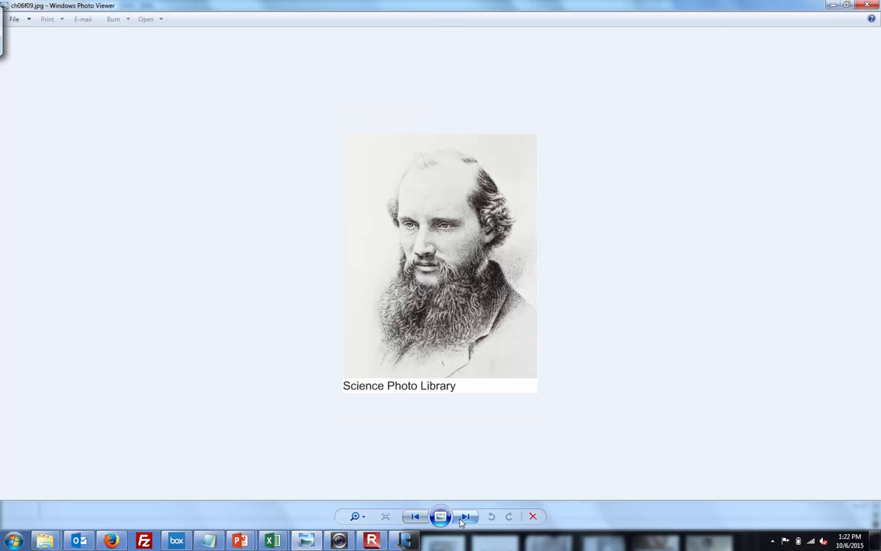
pyautogui.click(464, 517)
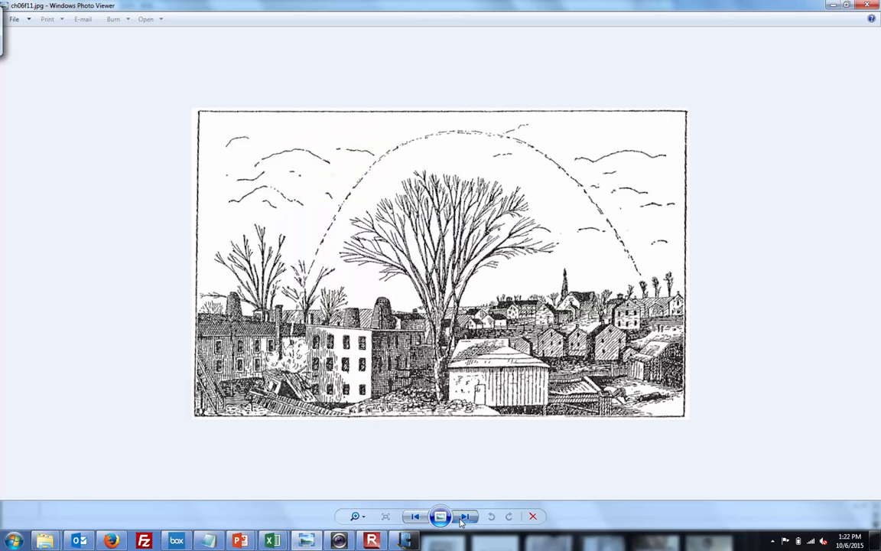
pyautogui.click(464, 516)
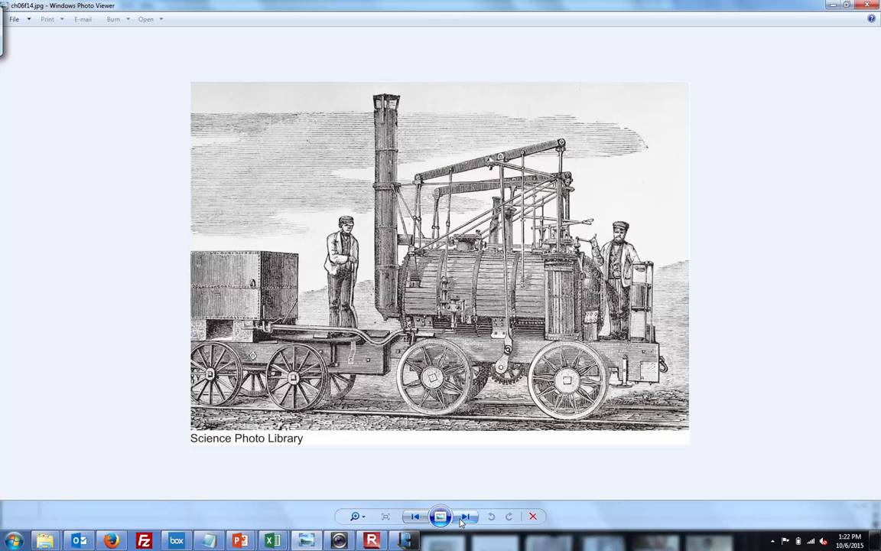
pyautogui.click(465, 515)
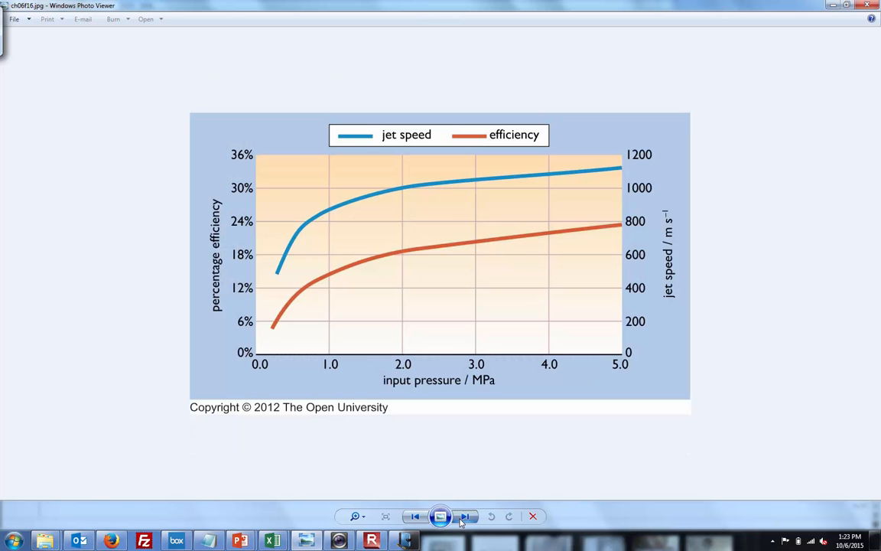
pyautogui.click(465, 516)
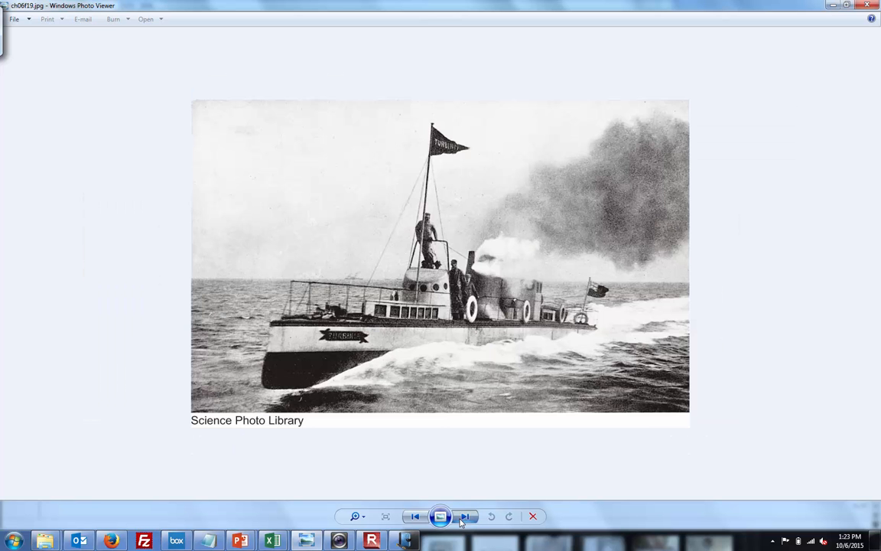
pyautogui.click(464, 516)
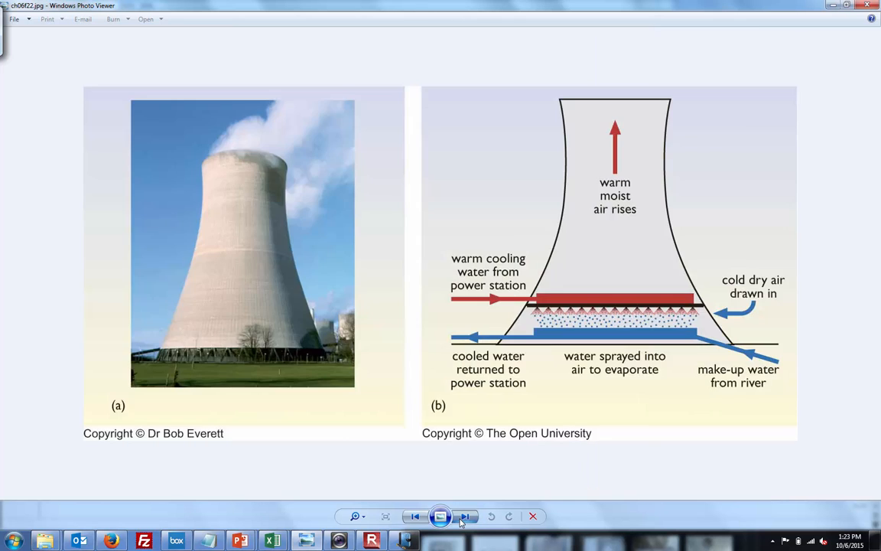
pyautogui.click(464, 517)
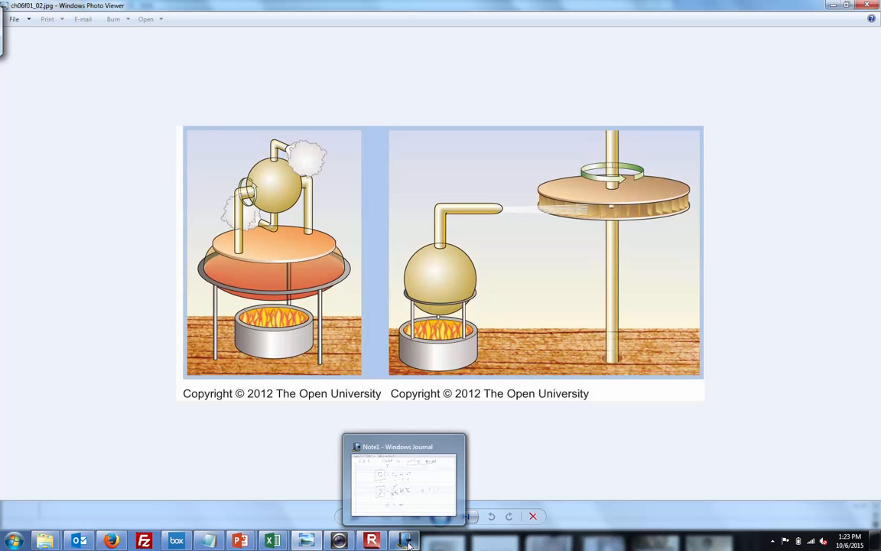
pyautogui.click(404, 475)
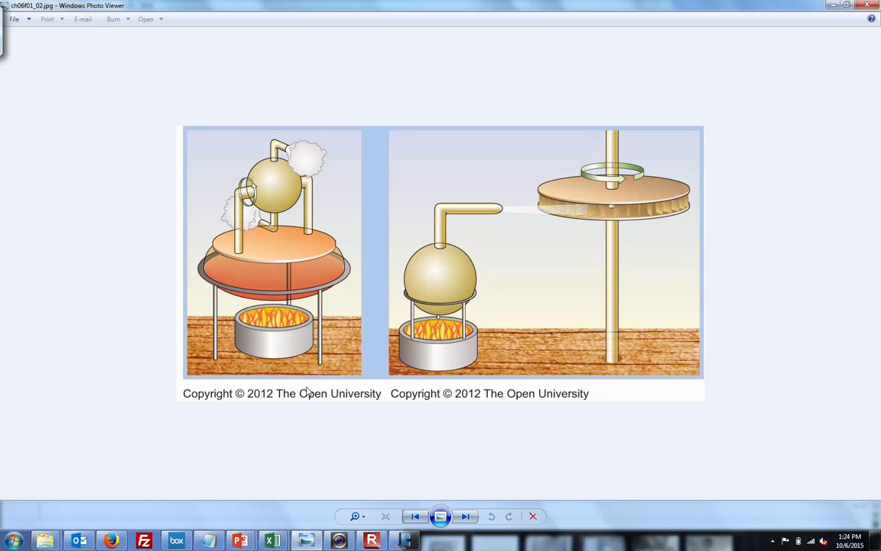
pyautogui.moveTo(270, 322)
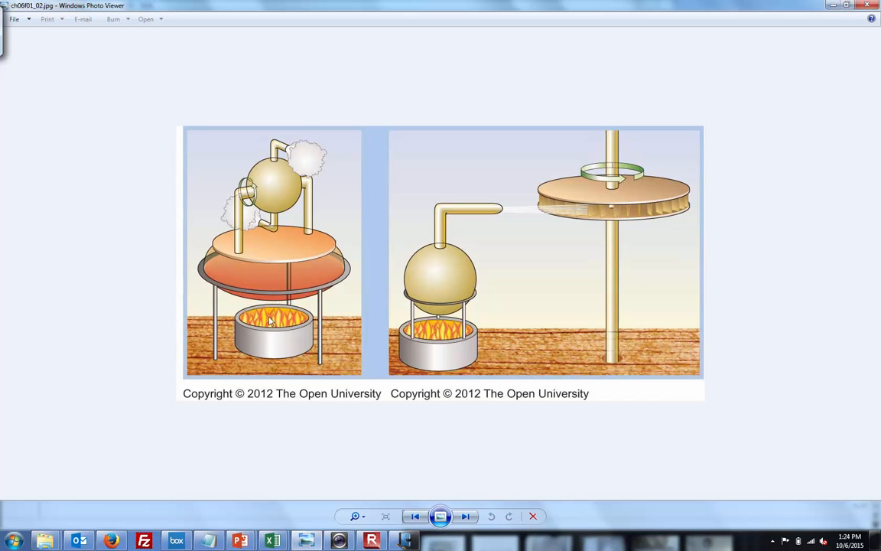
pyautogui.moveTo(288, 283)
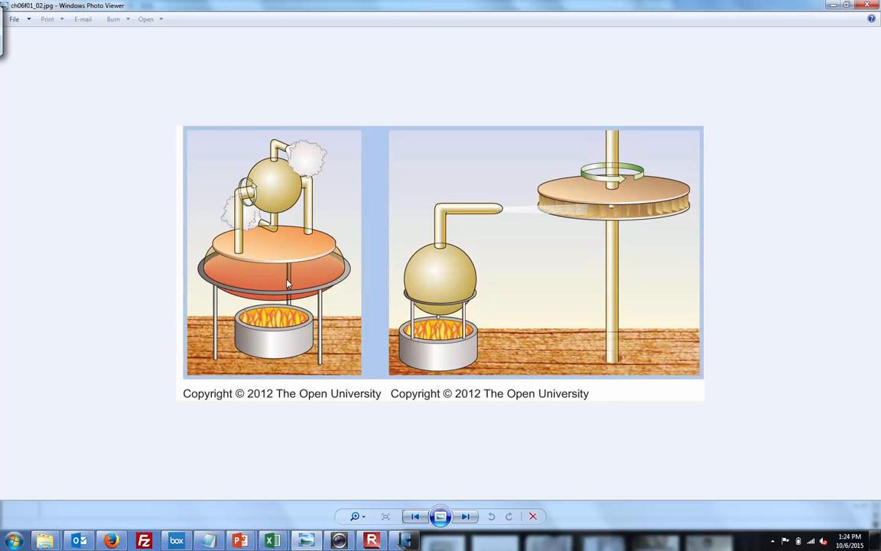
pyautogui.moveTo(280, 283)
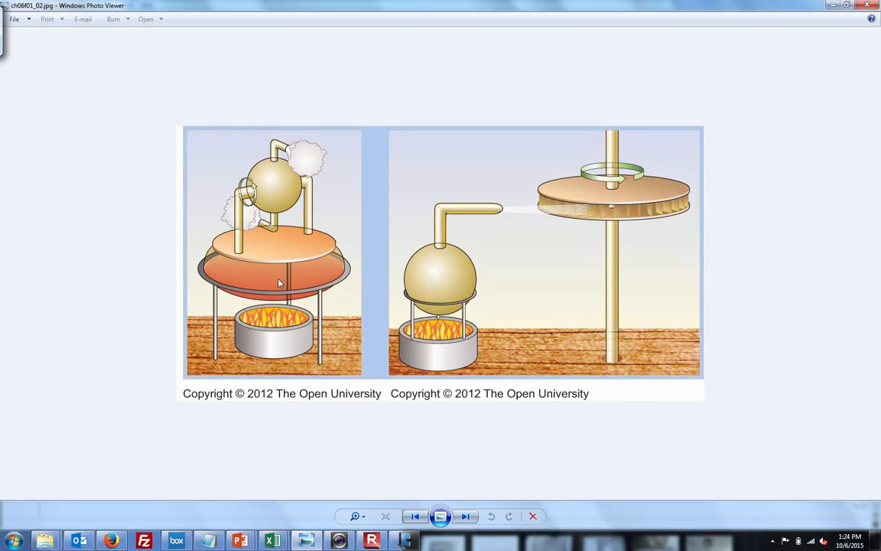
pyautogui.moveTo(275, 271)
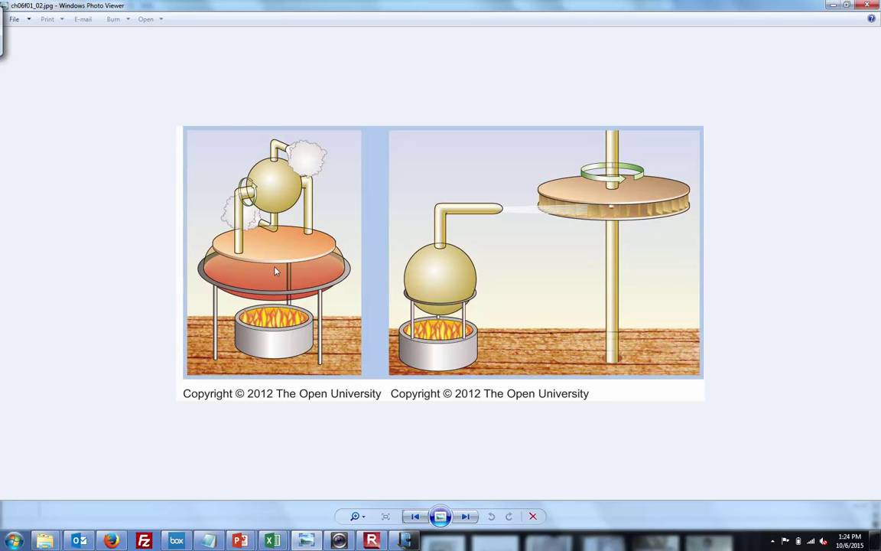
pyautogui.moveTo(264, 273)
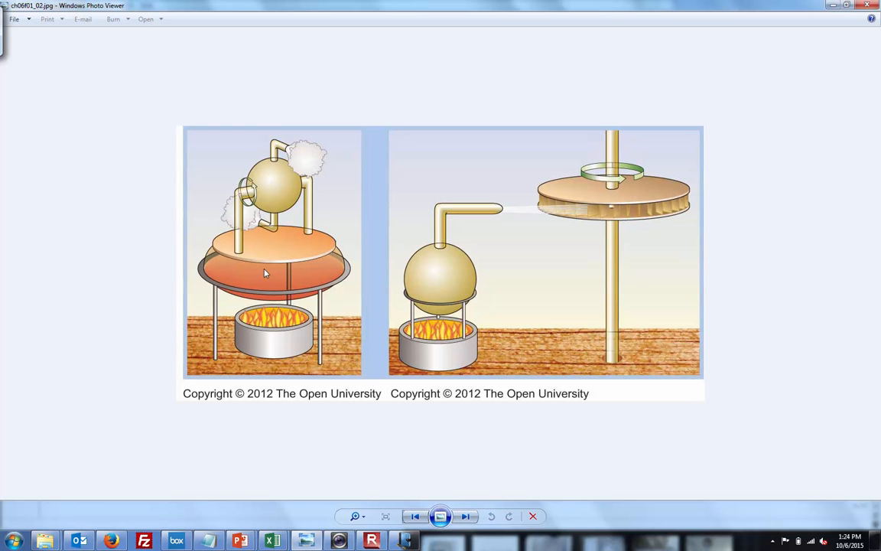
pyautogui.moveTo(259, 278)
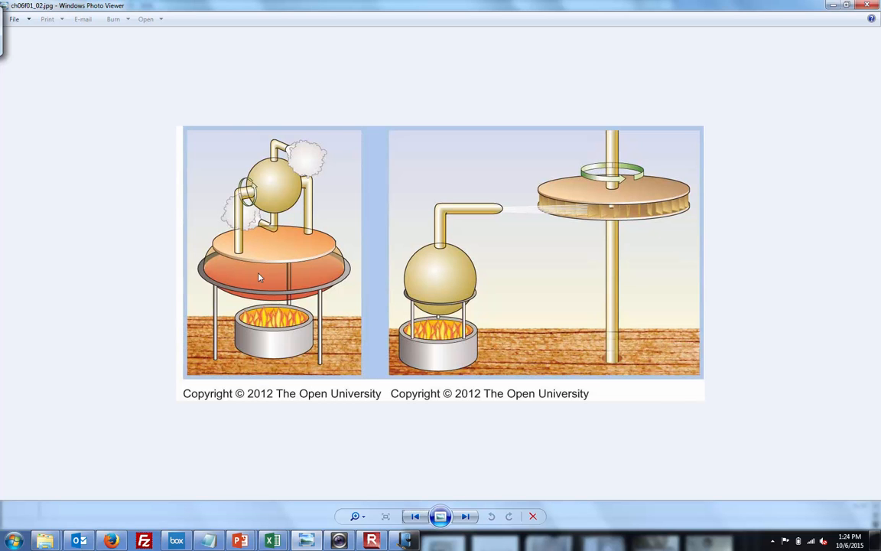
pyautogui.moveTo(235, 271)
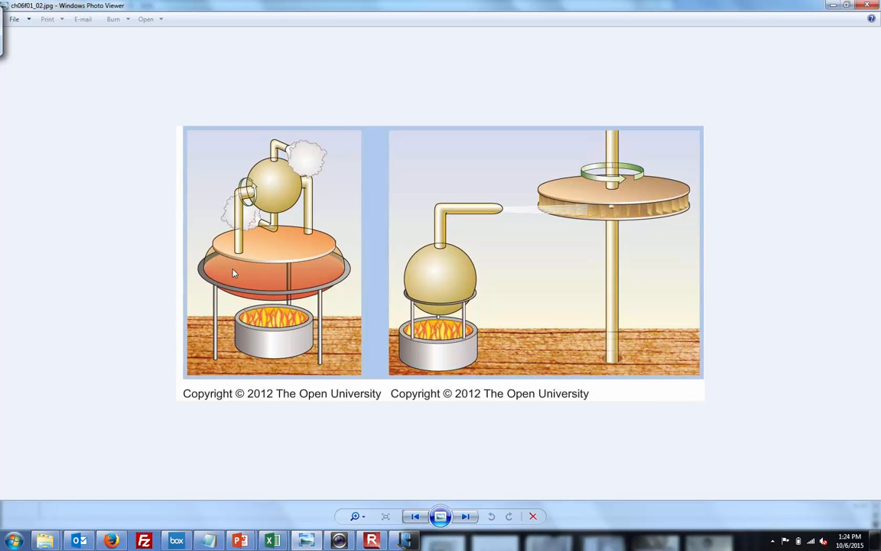
pyautogui.moveTo(248, 280)
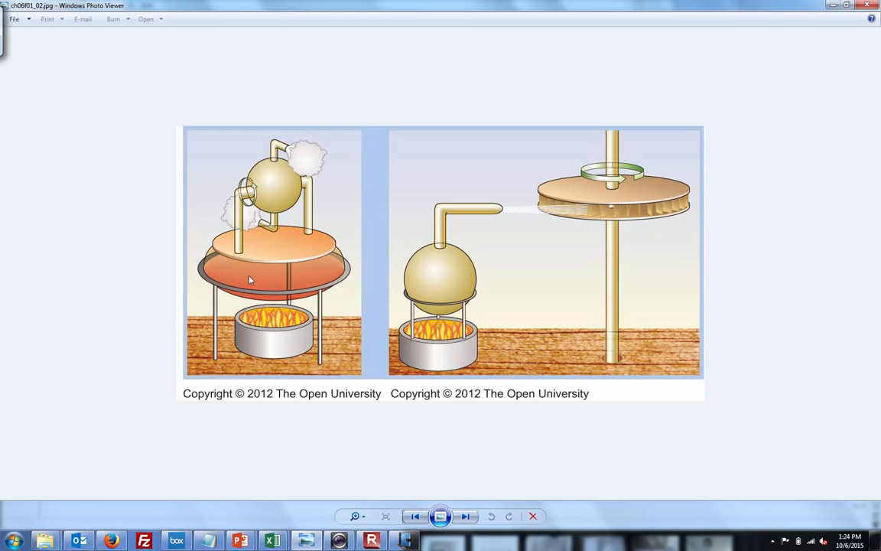
pyautogui.moveTo(237, 262)
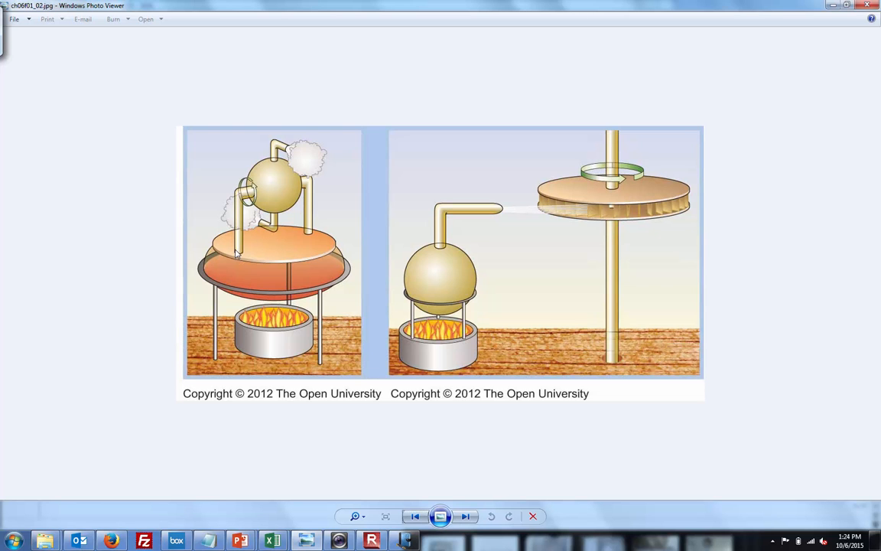
pyautogui.moveTo(241, 235)
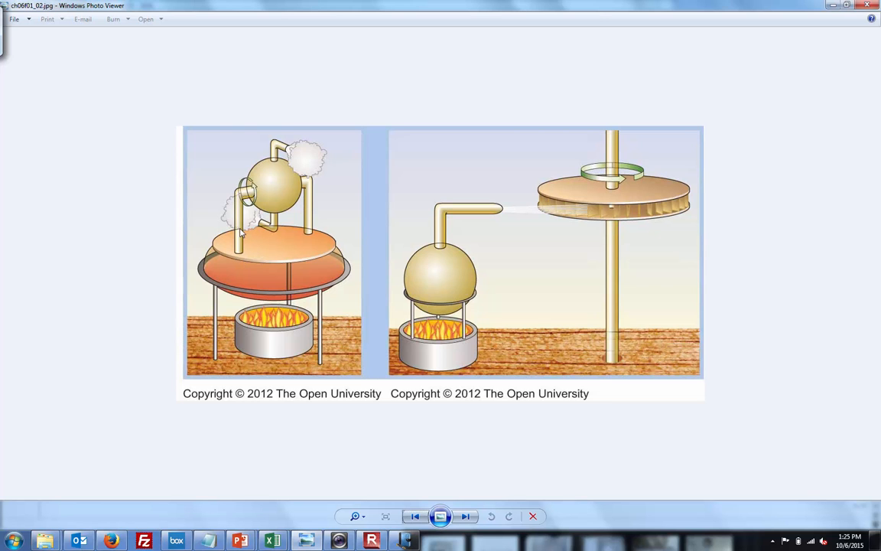
pyautogui.moveTo(265, 198)
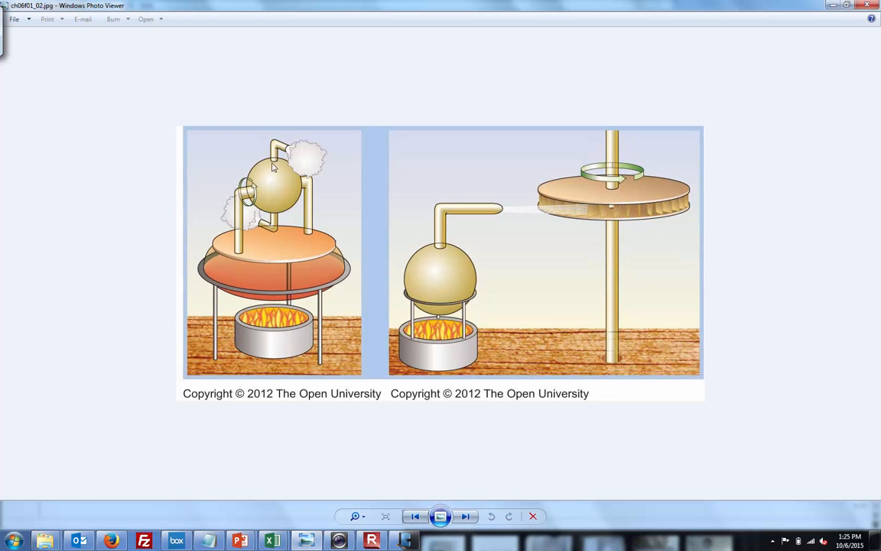
pyautogui.moveTo(273, 185)
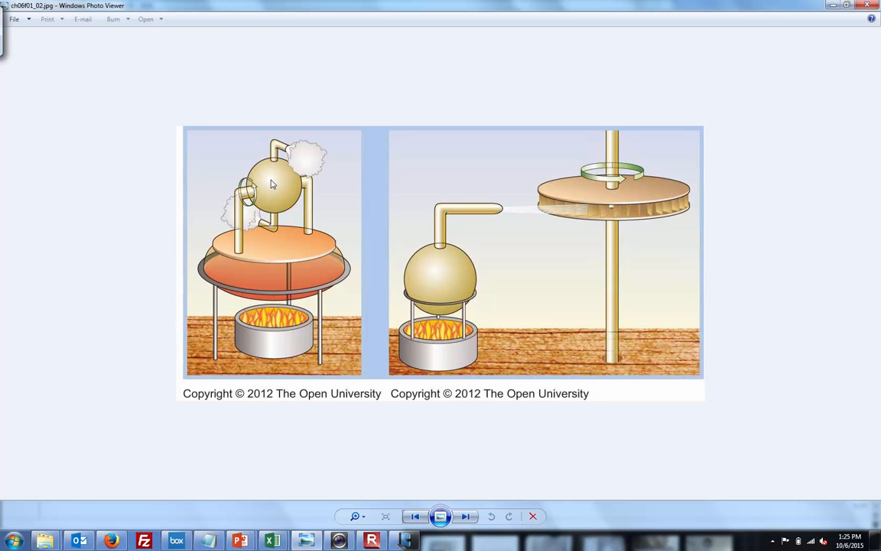
pyautogui.moveTo(271, 183)
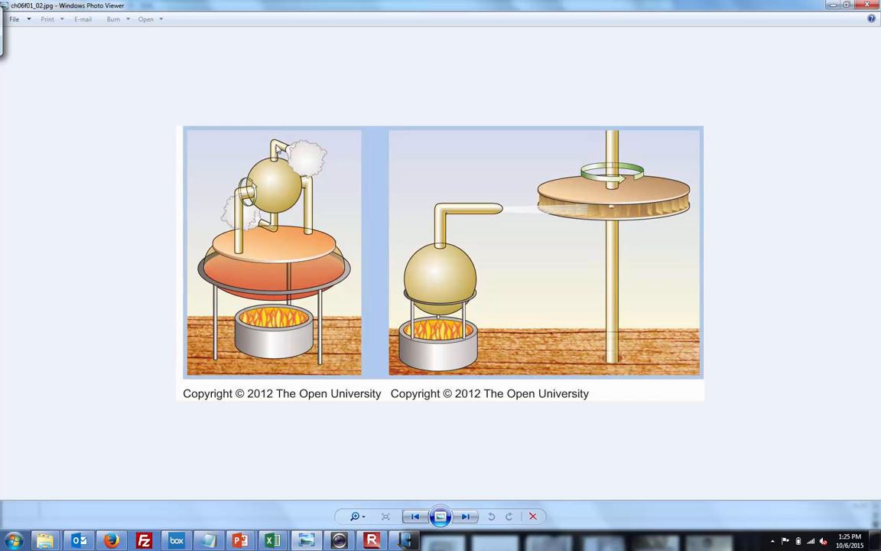
pyautogui.moveTo(273, 236)
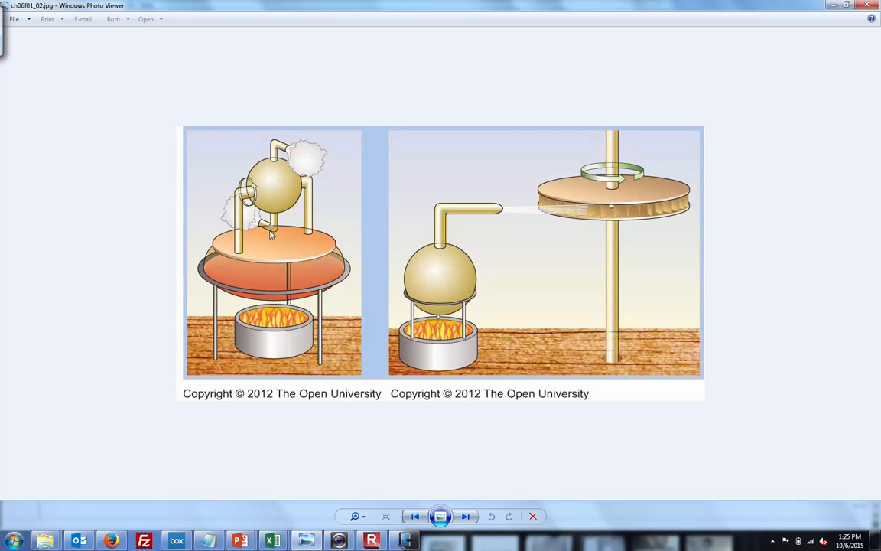
pyautogui.moveTo(272, 229)
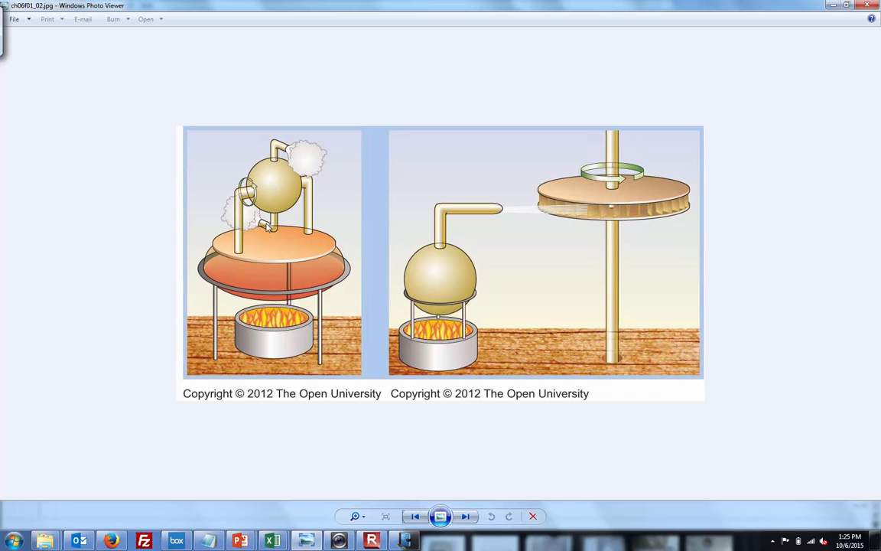
pyautogui.moveTo(262, 224)
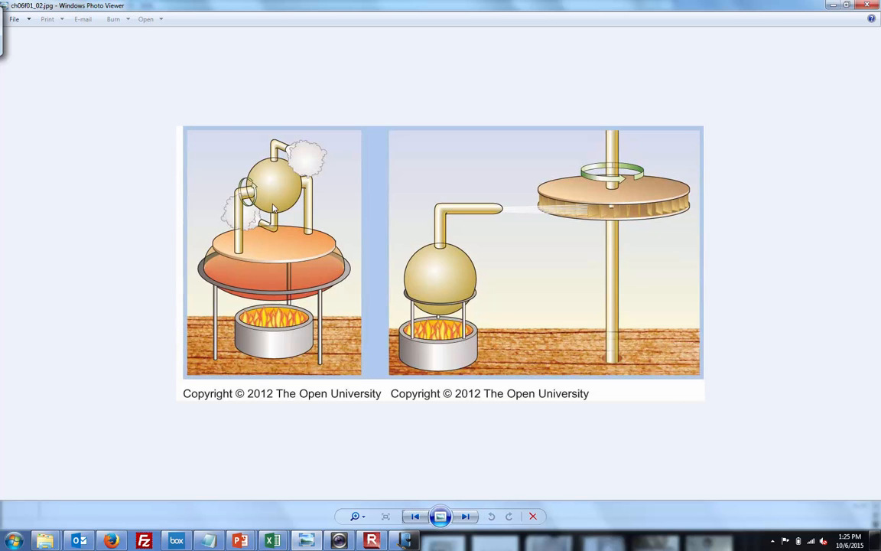
pyautogui.moveTo(264, 229)
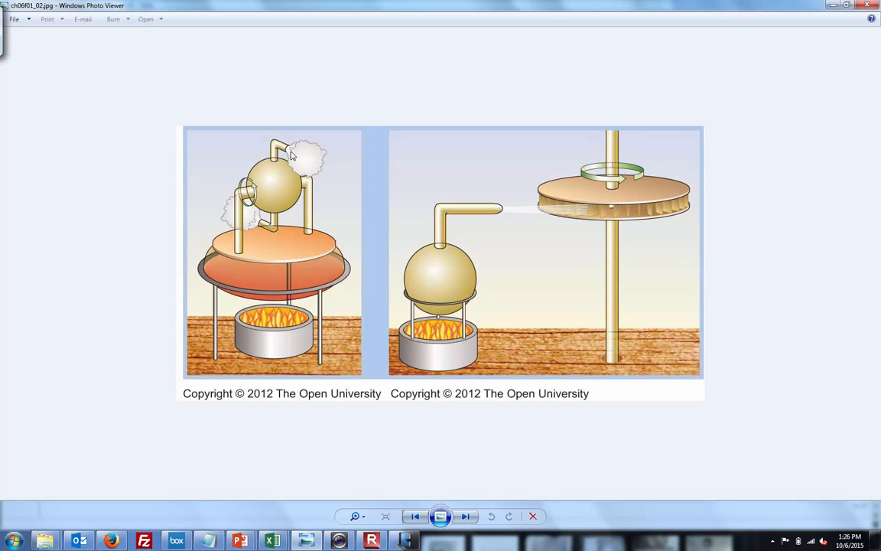
pyautogui.moveTo(264, 184)
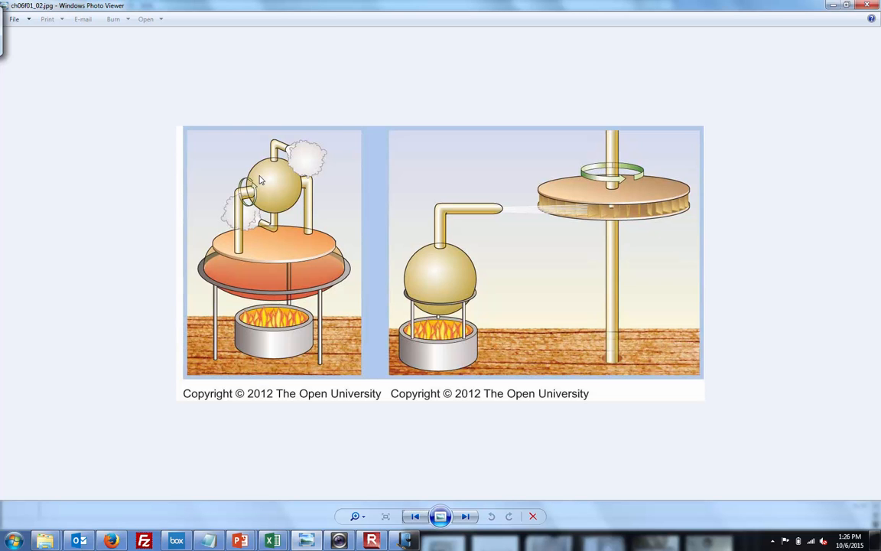
pyautogui.moveTo(453, 233)
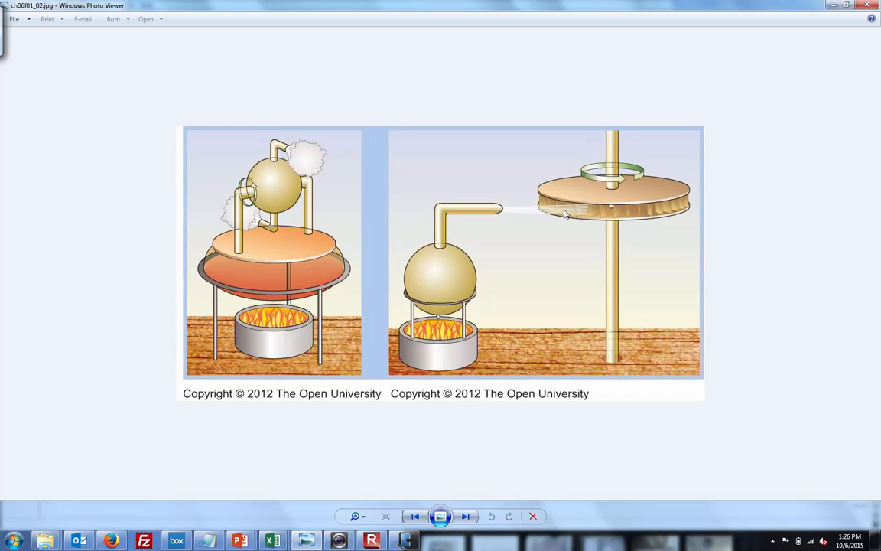
pyautogui.moveTo(549, 204)
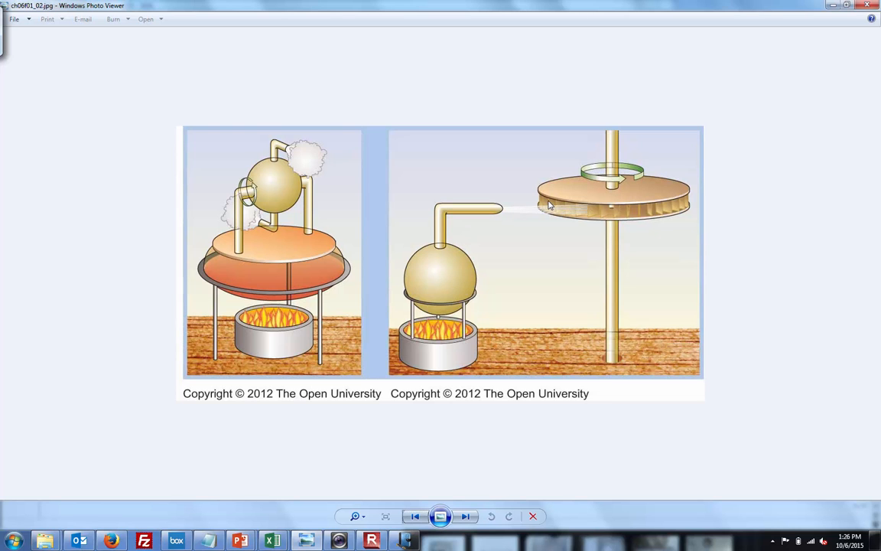
pyautogui.moveTo(411, 244)
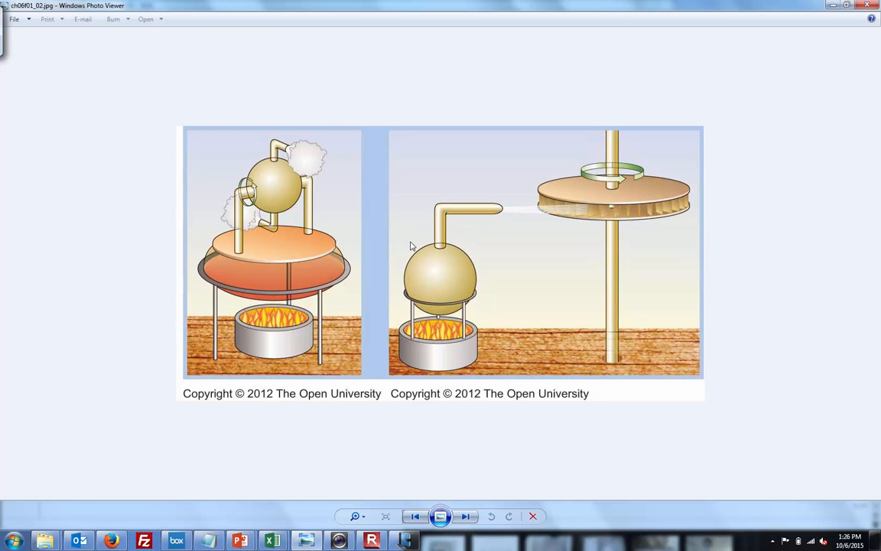
pyautogui.moveTo(448, 241)
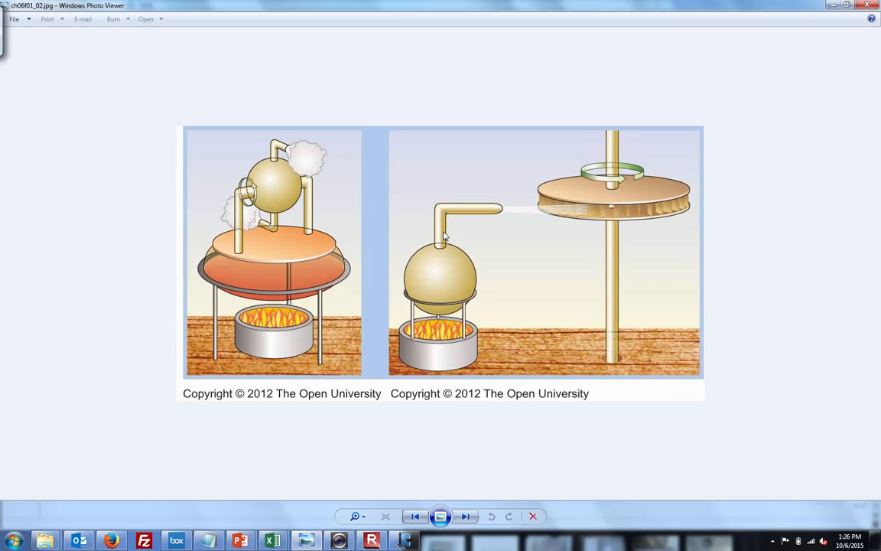
pyautogui.moveTo(480, 228)
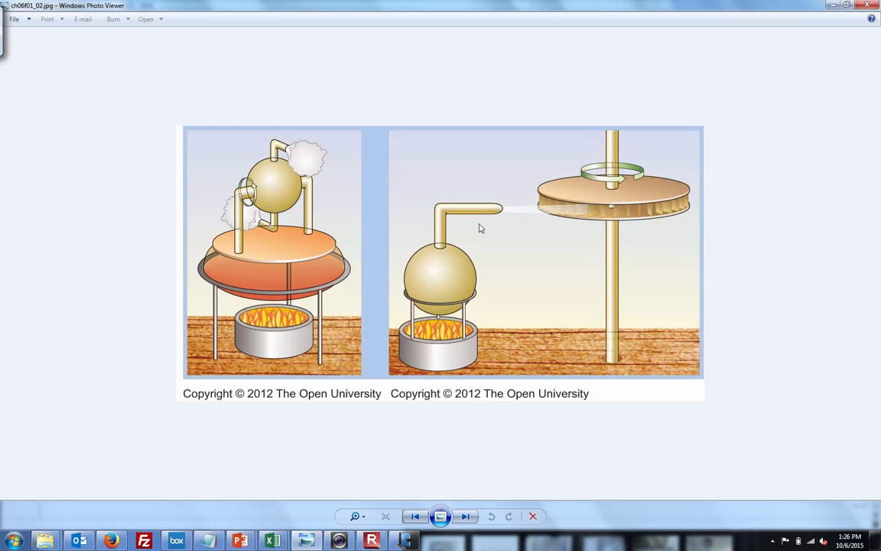
pyautogui.moveTo(591, 228)
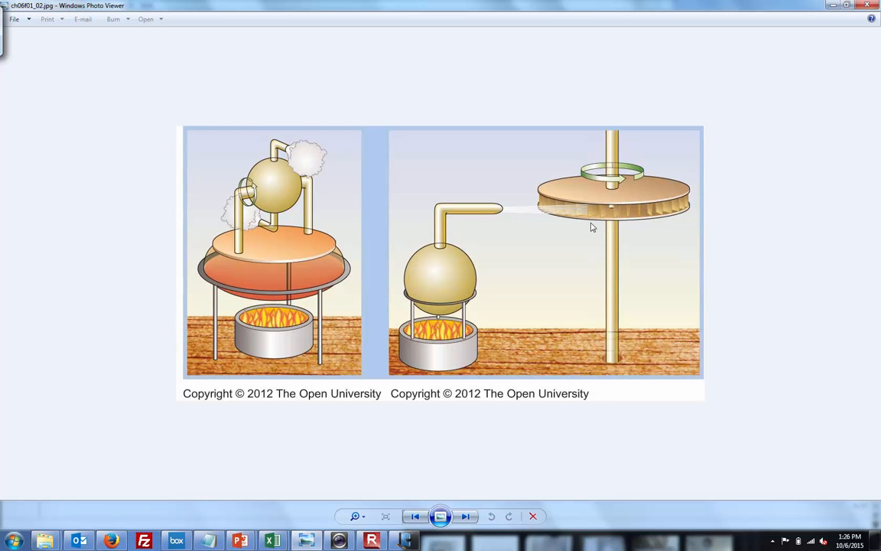
pyautogui.moveTo(612, 195)
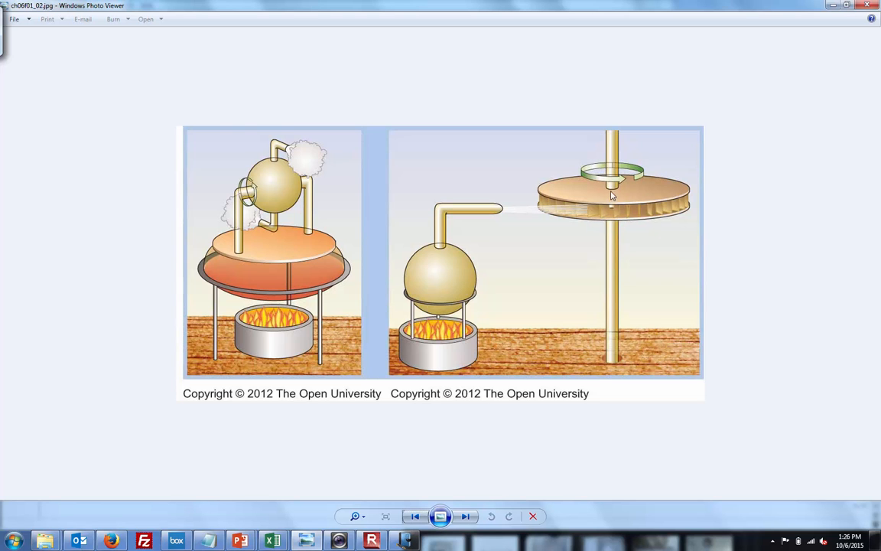
pyautogui.moveTo(610, 208)
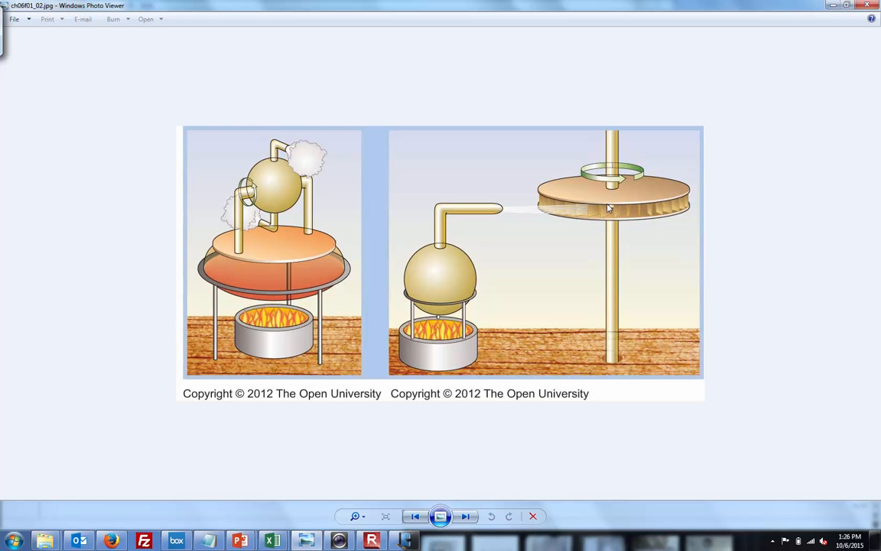
pyautogui.moveTo(614, 178)
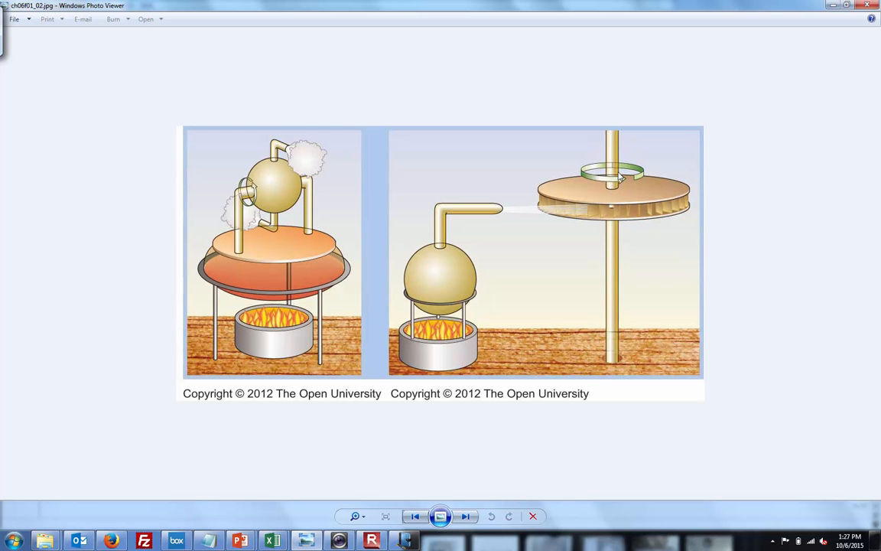
pyautogui.moveTo(526, 240)
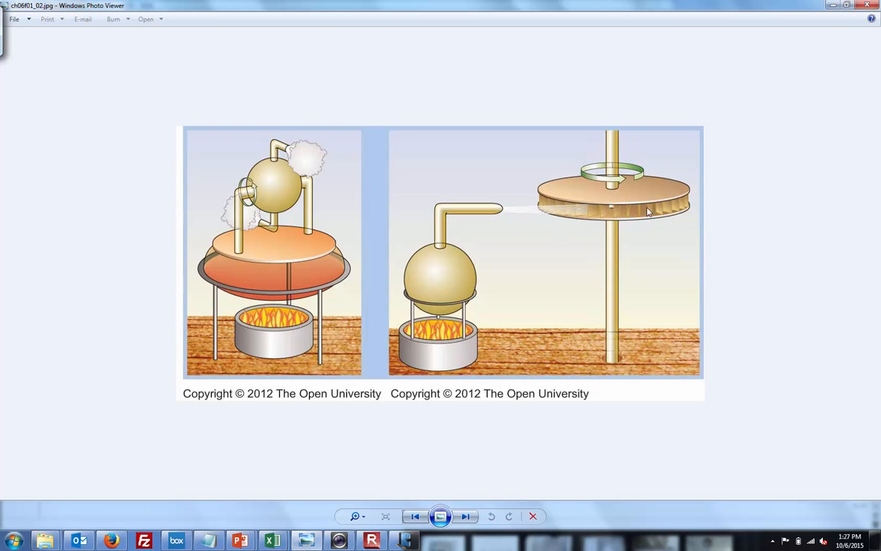
pyautogui.moveTo(632, 202)
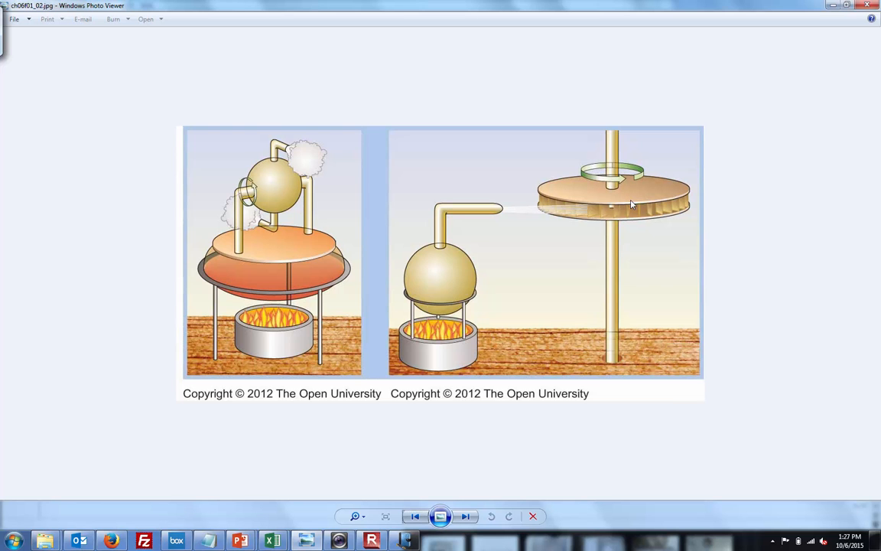
pyautogui.moveTo(610, 156)
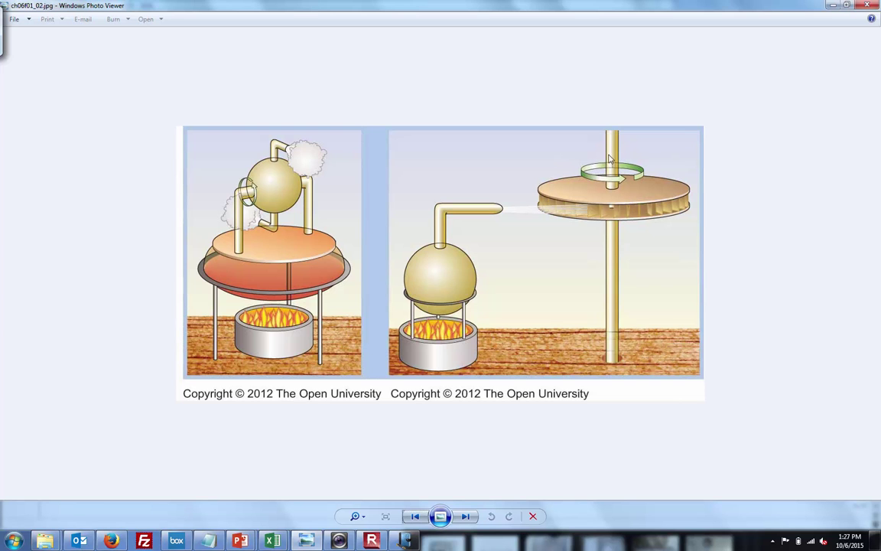
pyautogui.moveTo(588, 299)
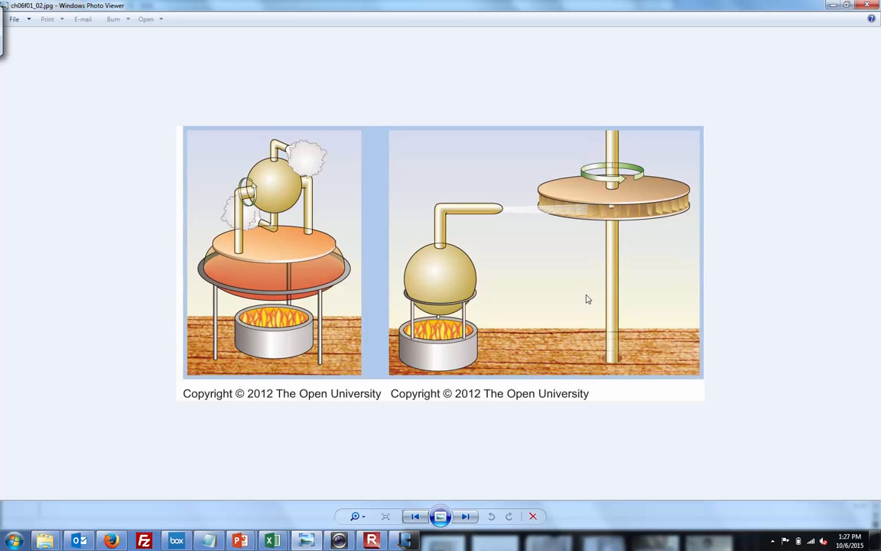
pyautogui.moveTo(611, 361)
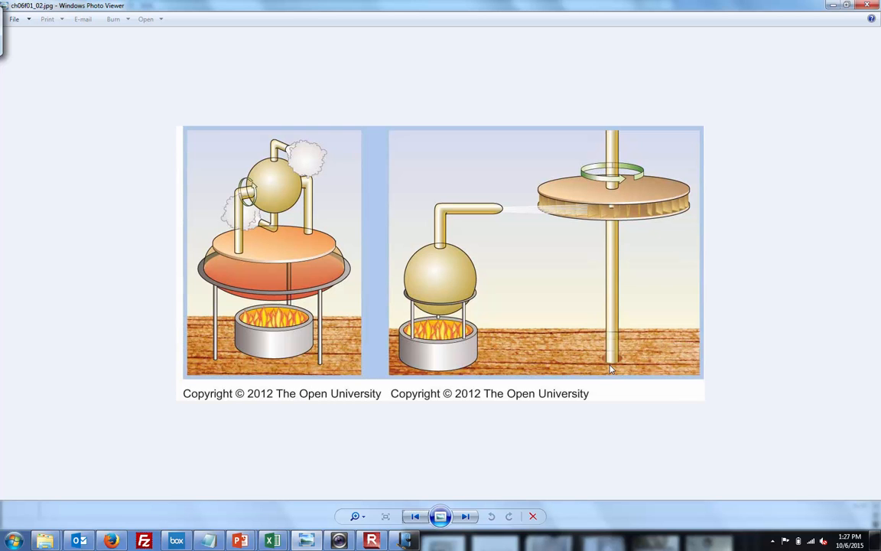
pyautogui.moveTo(612, 364)
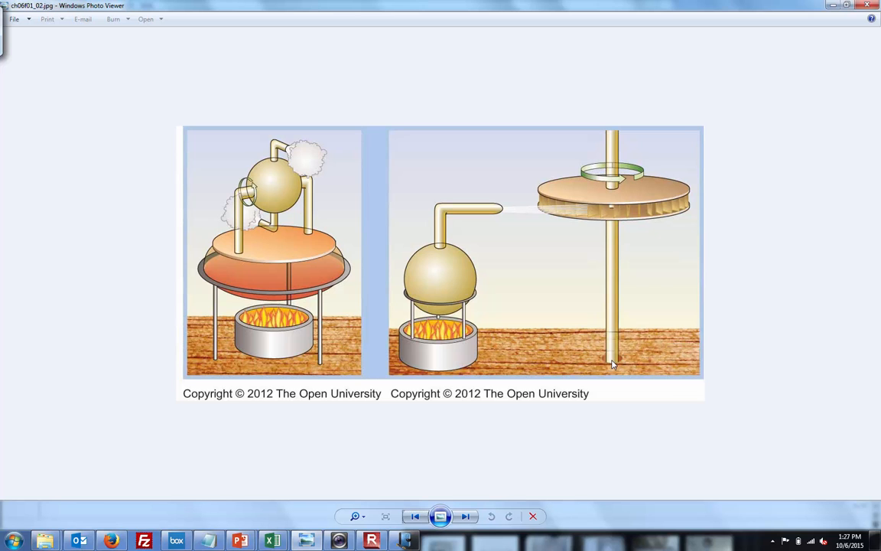
pyautogui.moveTo(705, 299)
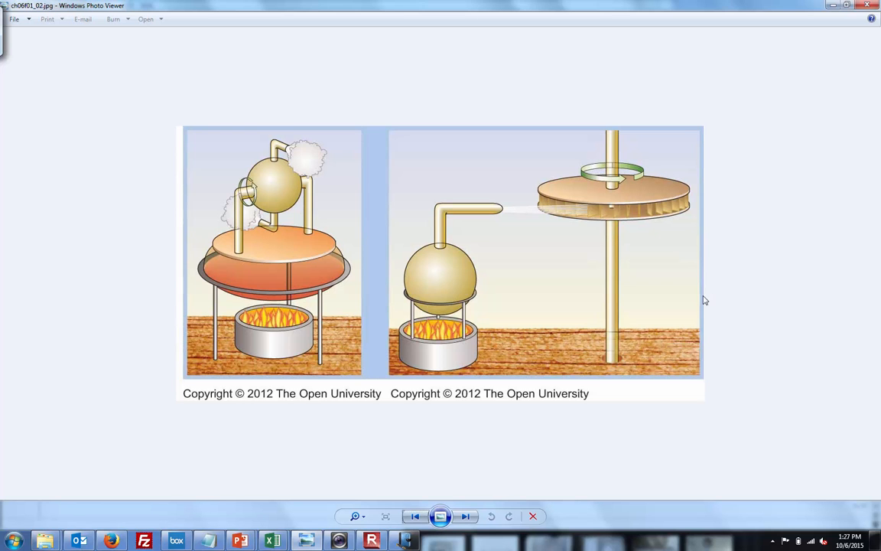
pyautogui.moveTo(635, 148)
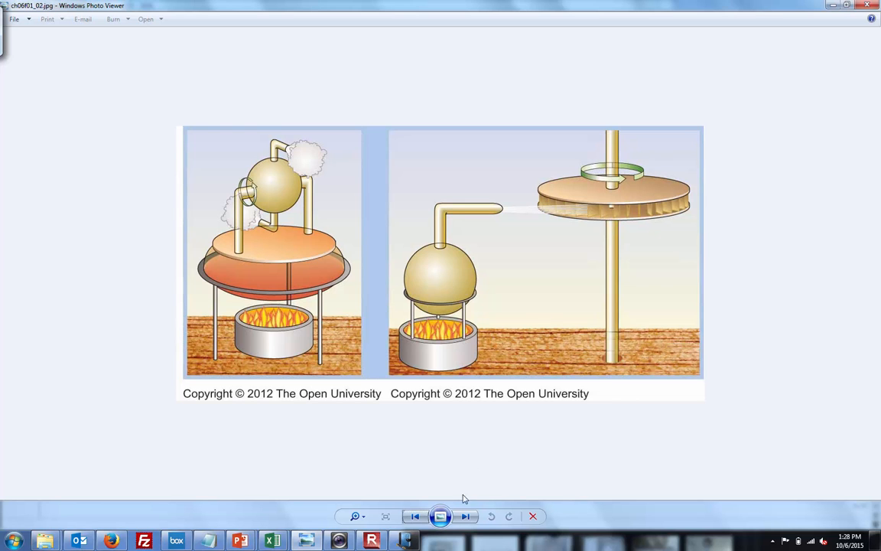
pyautogui.moveTo(465, 517)
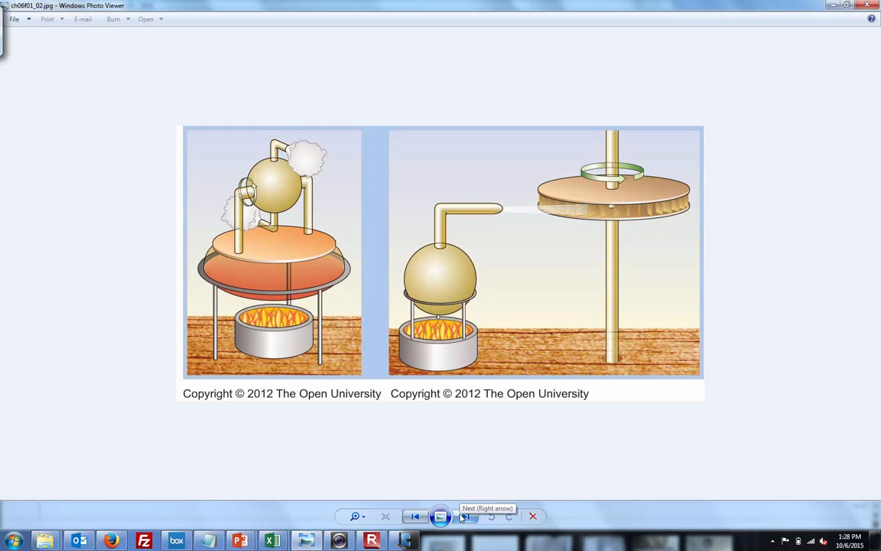
# Step: Advance to the mine-pumping steam engine diagram with boiler and valves A–D
pyautogui.click(465, 516)
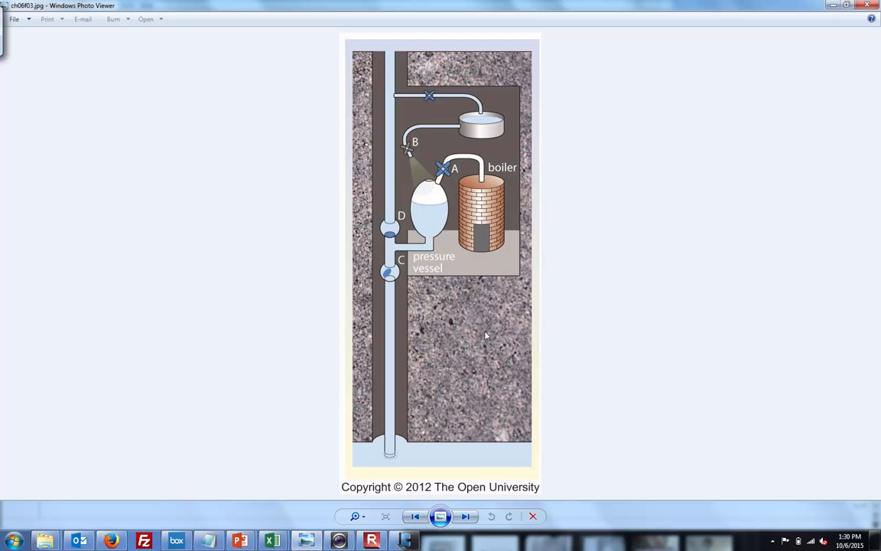
pyautogui.moveTo(488, 320)
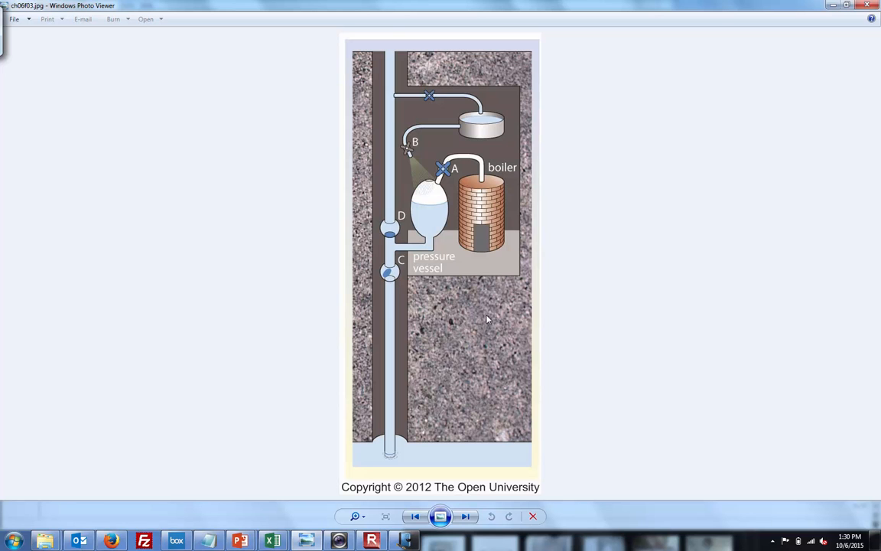
pyautogui.moveTo(488, 210)
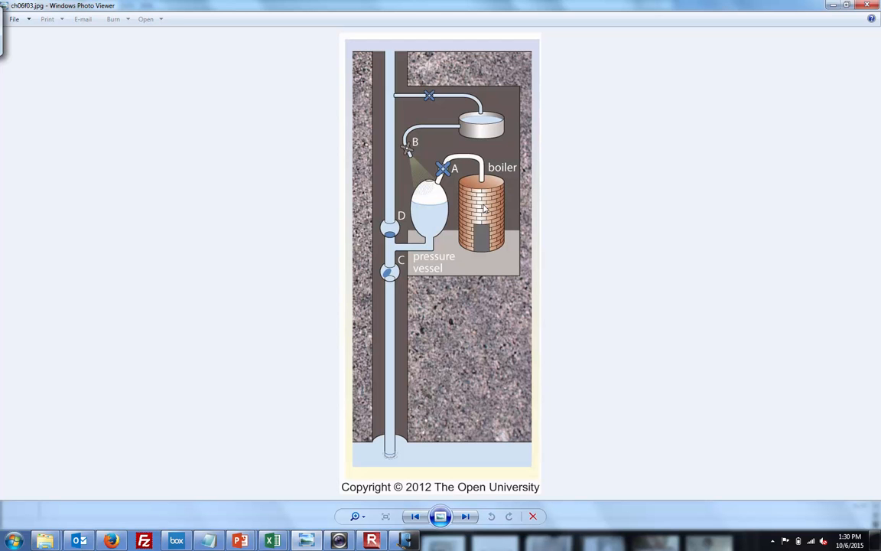
pyautogui.moveTo(487, 178)
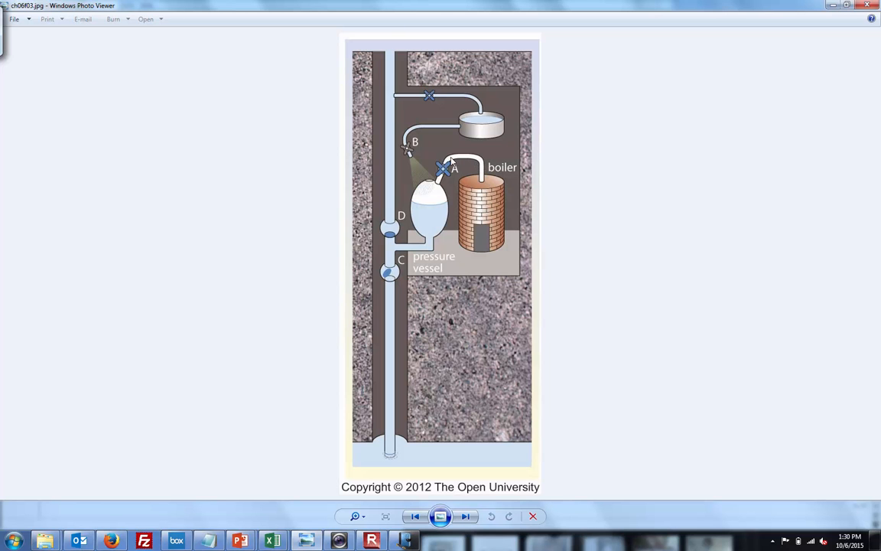
pyautogui.moveTo(433, 189)
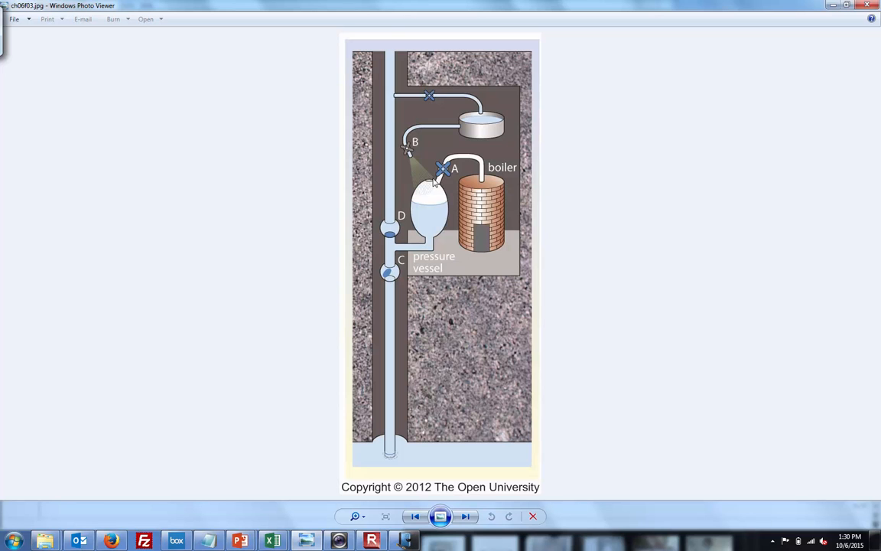
pyautogui.moveTo(429, 205)
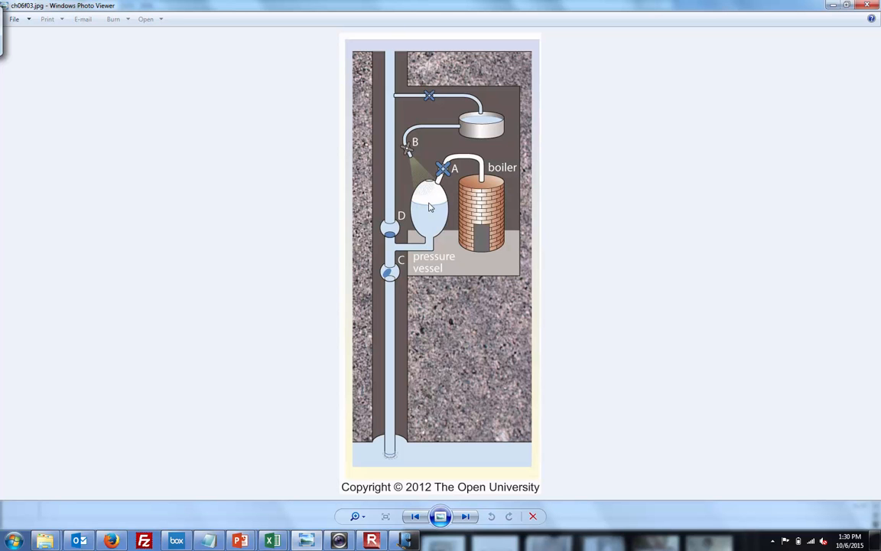
pyautogui.moveTo(432, 202)
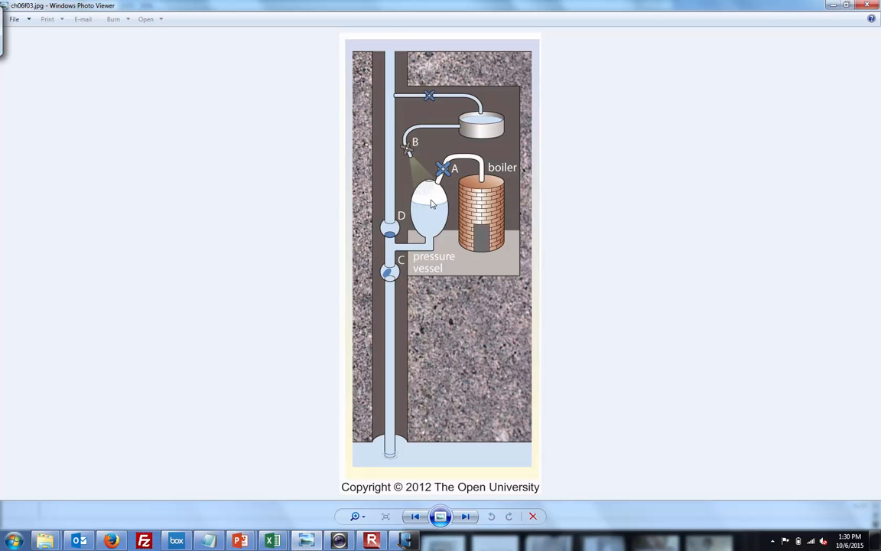
pyautogui.moveTo(424, 217)
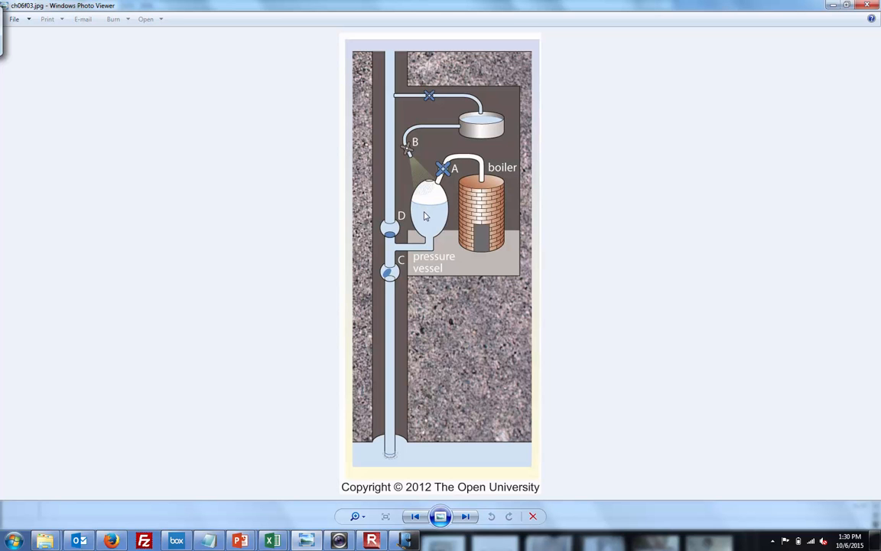
pyautogui.moveTo(429, 250)
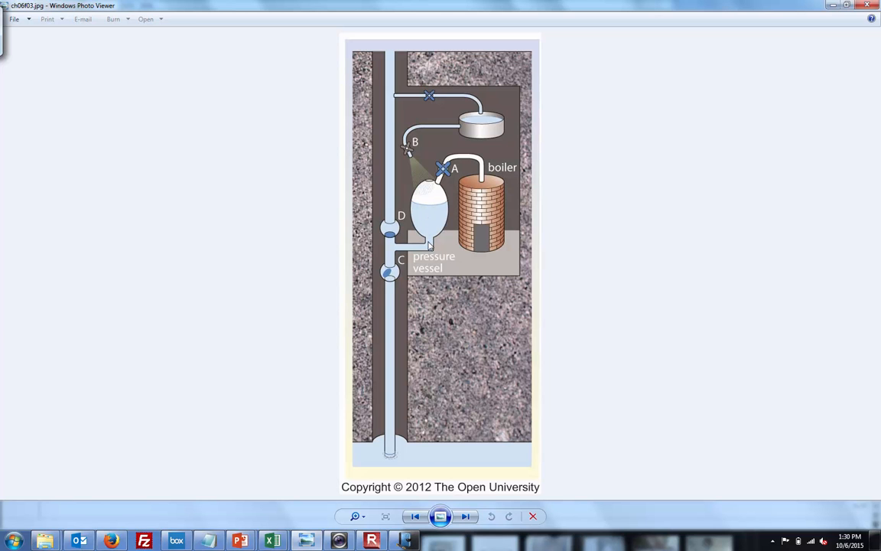
pyautogui.moveTo(417, 209)
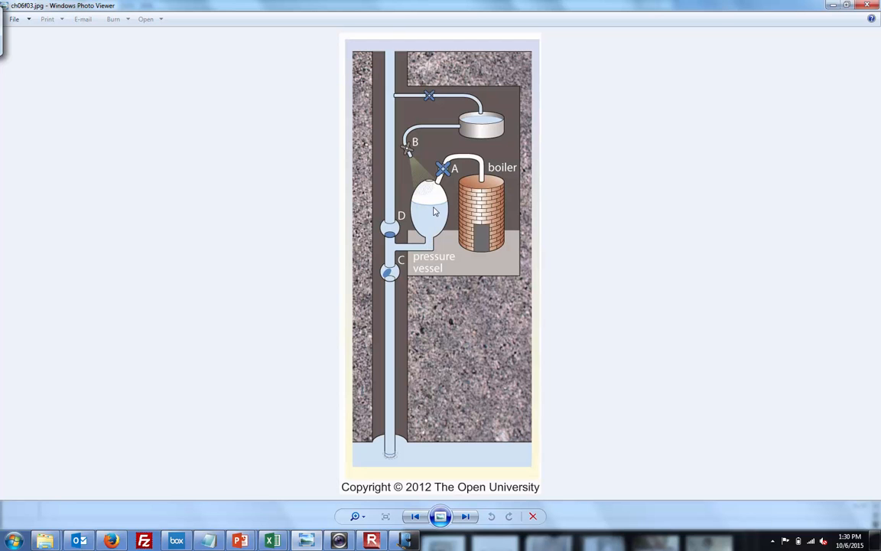
pyautogui.moveTo(389, 273)
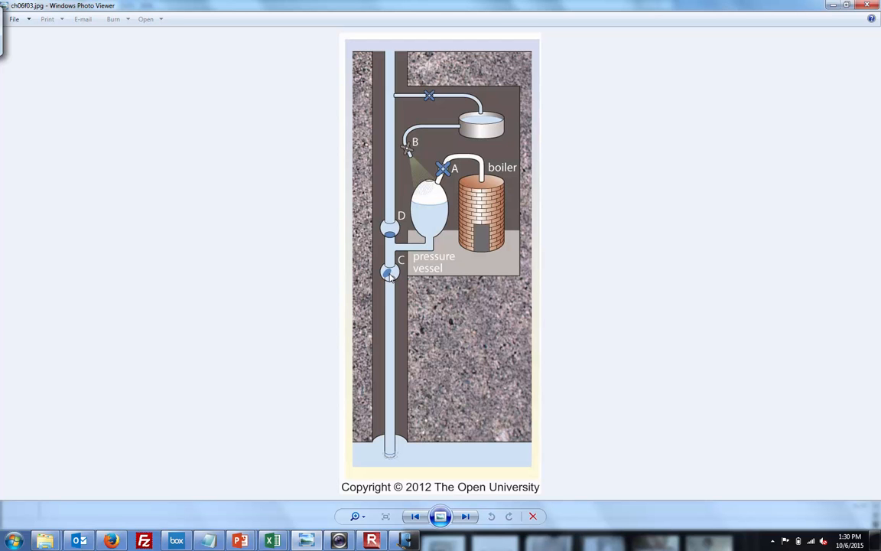
pyautogui.moveTo(434, 218)
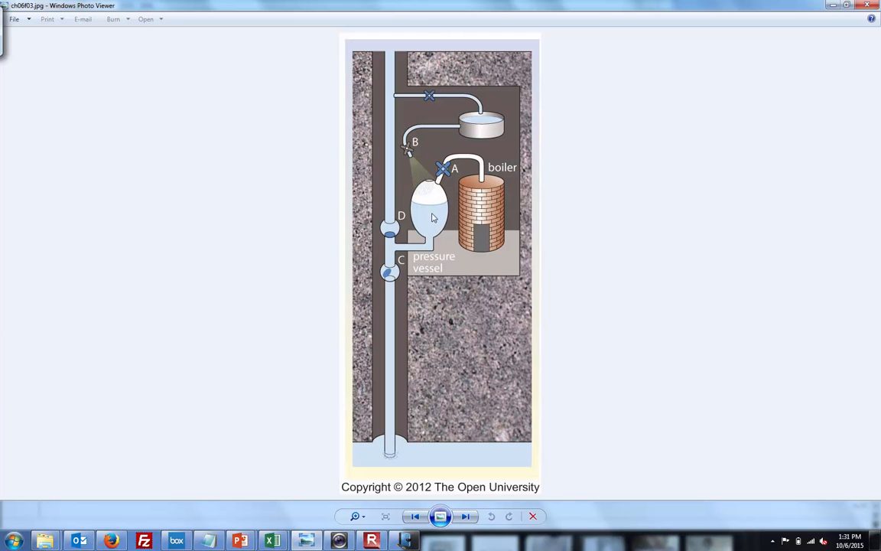
pyautogui.moveTo(389, 274)
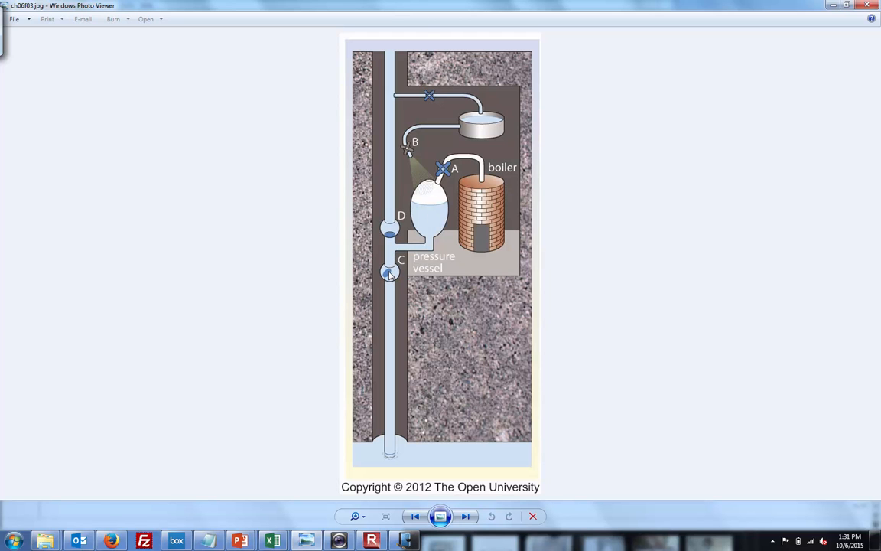
pyautogui.moveTo(392, 243)
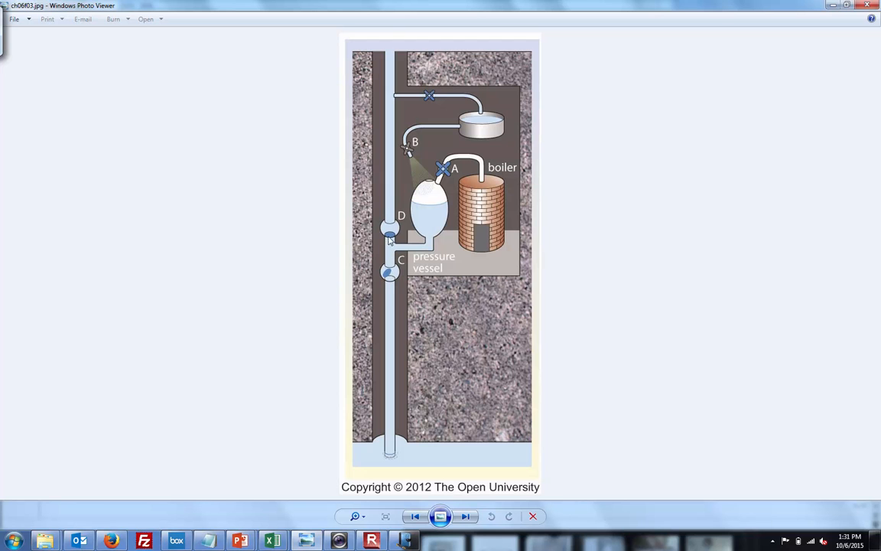
pyautogui.moveTo(392, 152)
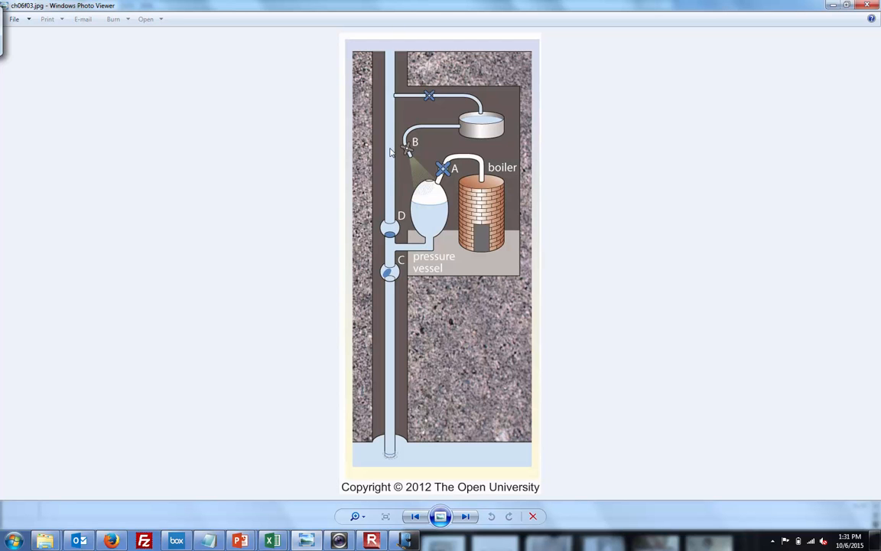
pyautogui.moveTo(388, 54)
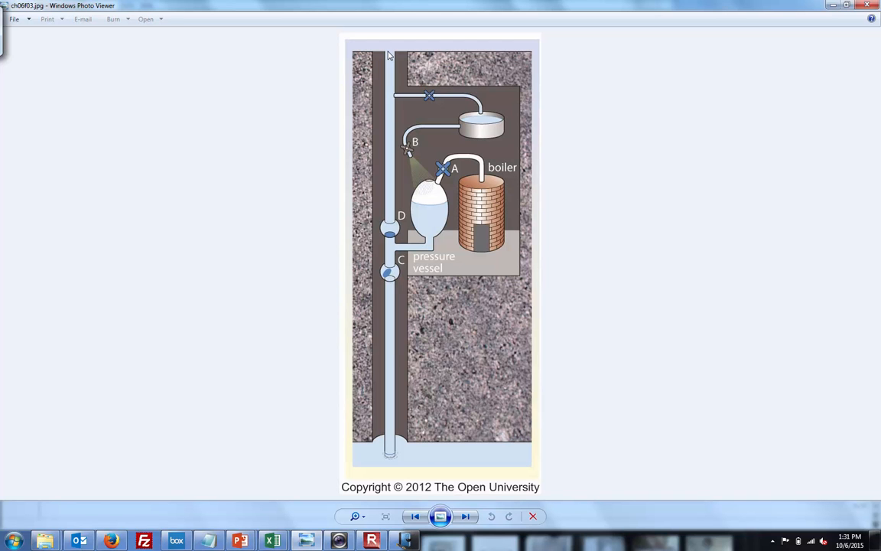
pyautogui.moveTo(473, 163)
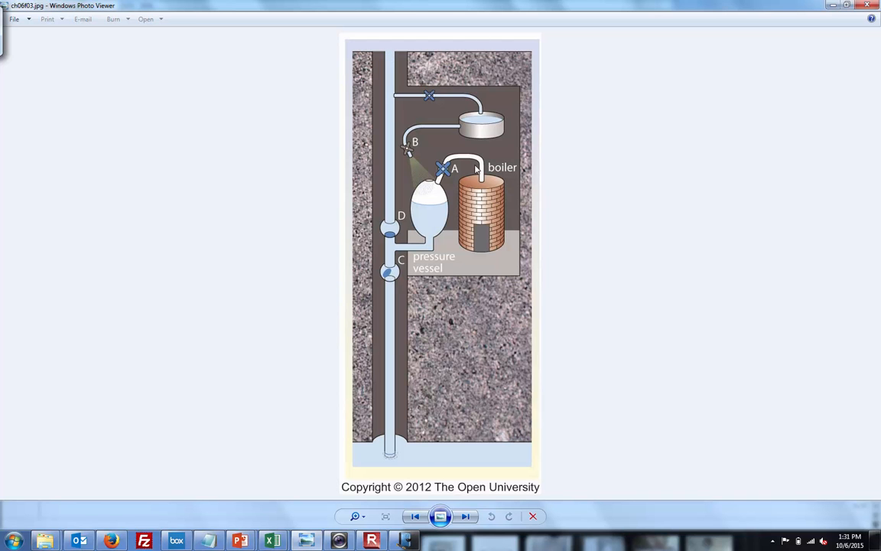
pyautogui.moveTo(394, 200)
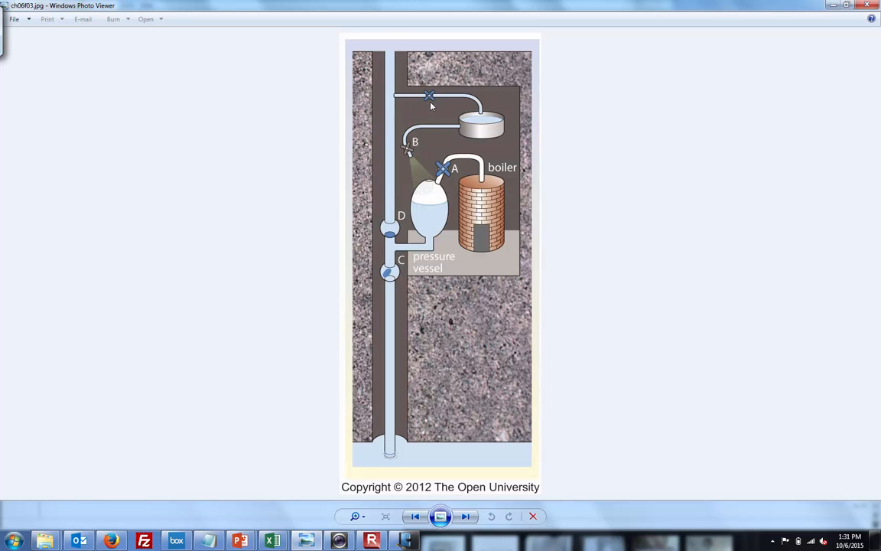
pyautogui.moveTo(466, 180)
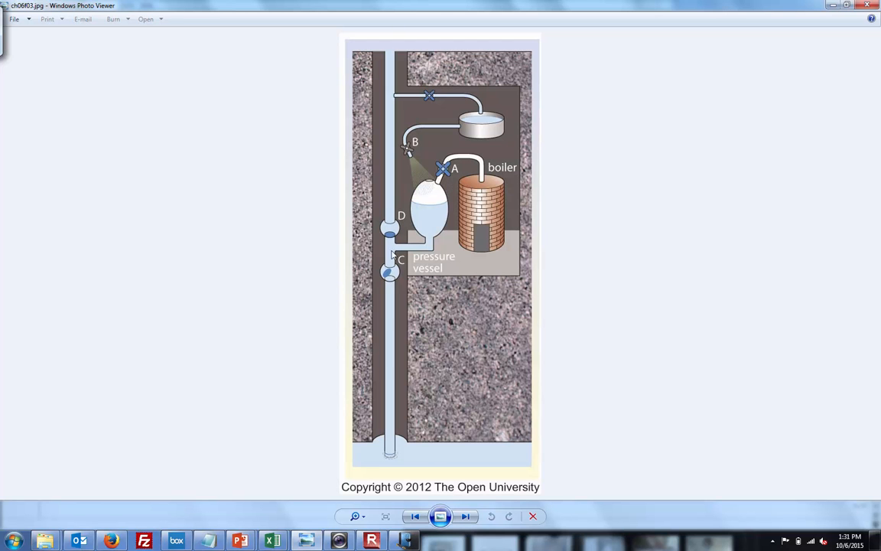
pyautogui.moveTo(389, 274)
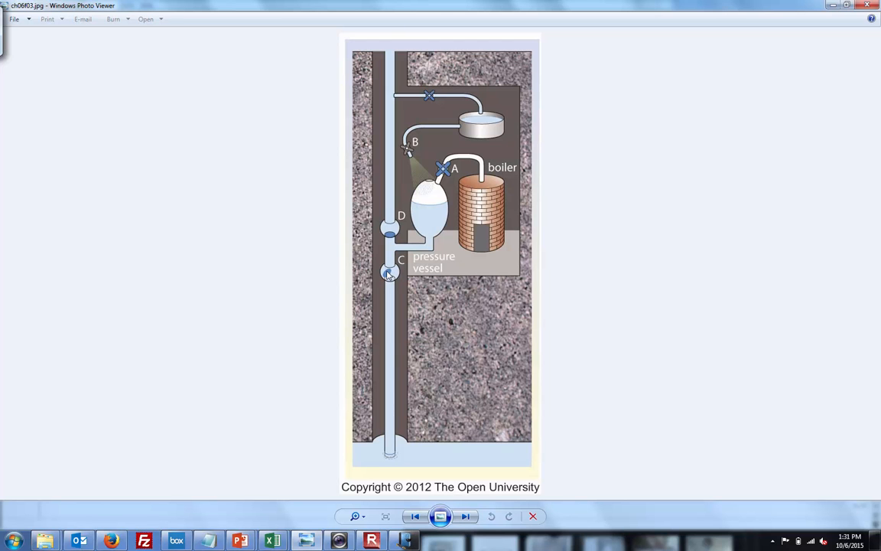
pyautogui.moveTo(476, 134)
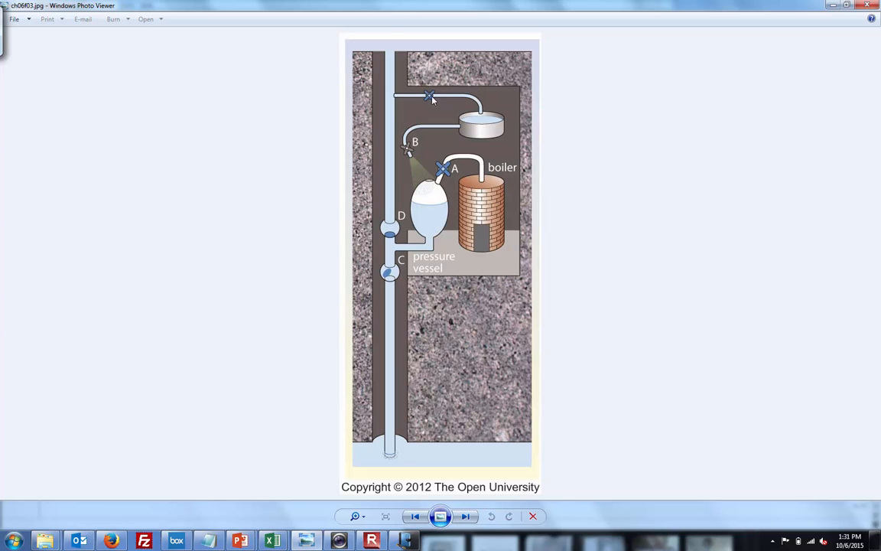
pyautogui.moveTo(402, 94)
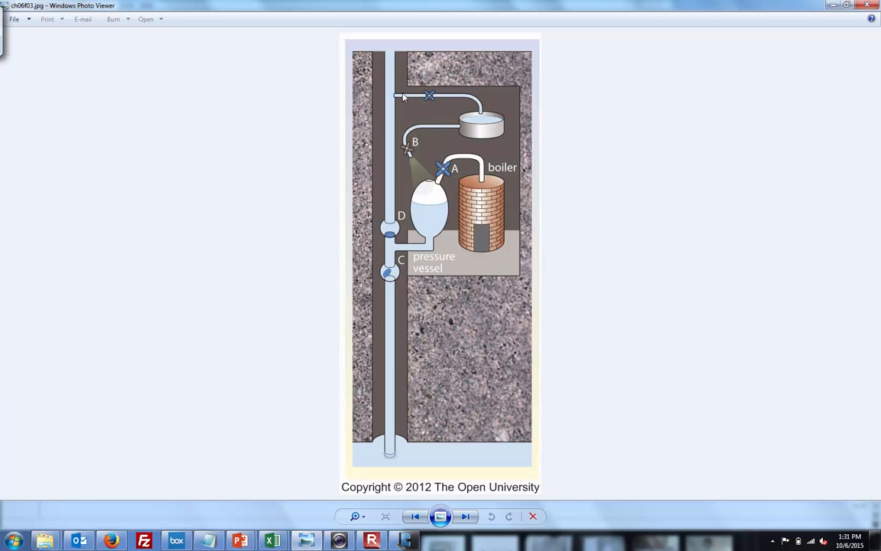
pyautogui.moveTo(409, 98)
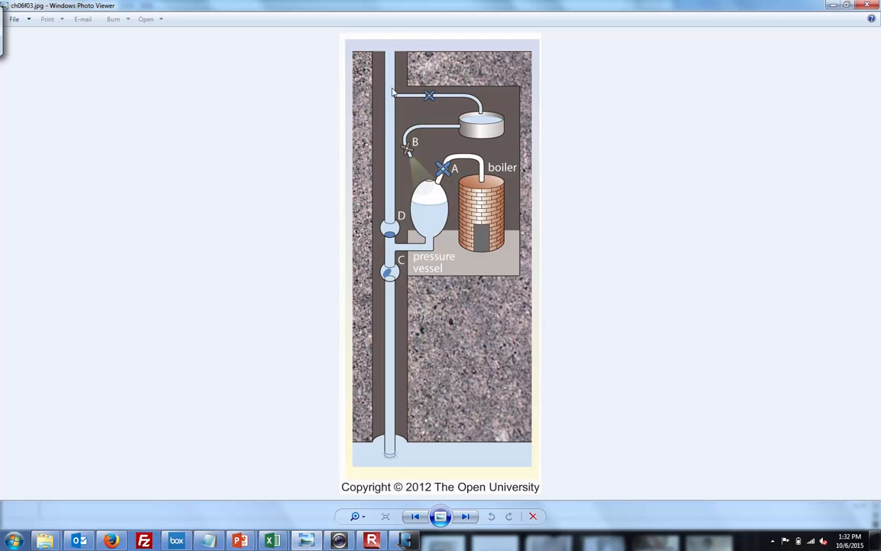
pyautogui.moveTo(392, 111)
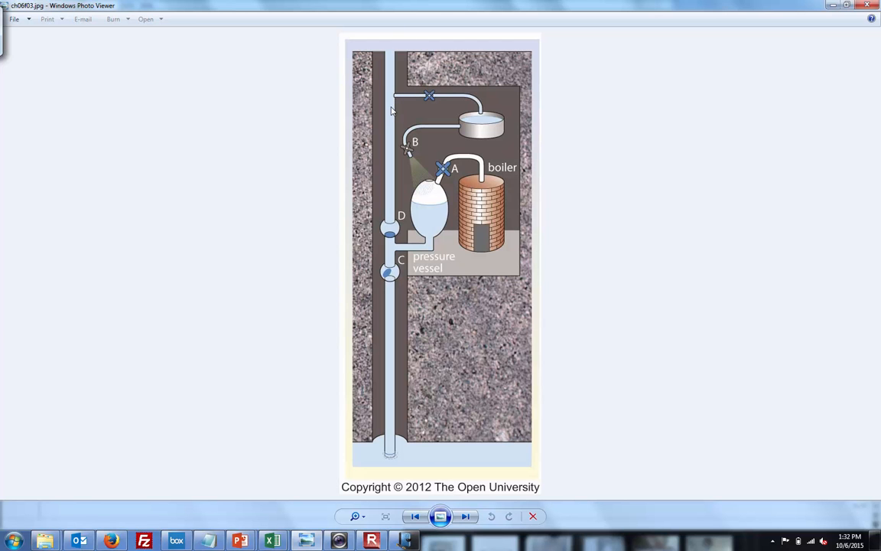
pyautogui.moveTo(380, 378)
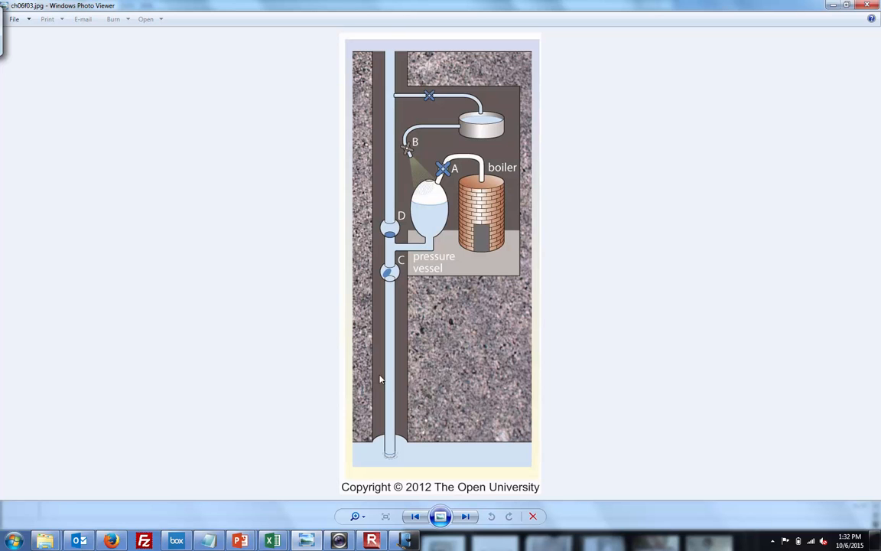
pyautogui.moveTo(388, 462)
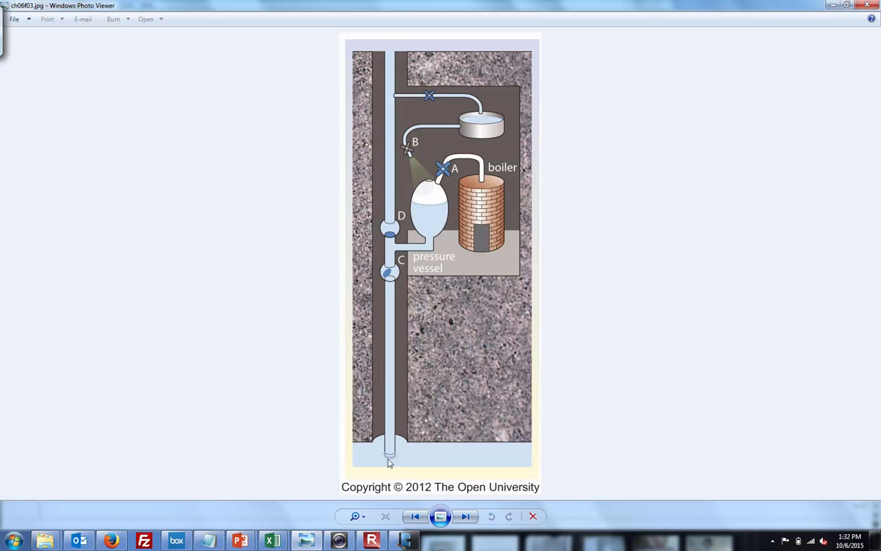
pyautogui.moveTo(405, 196)
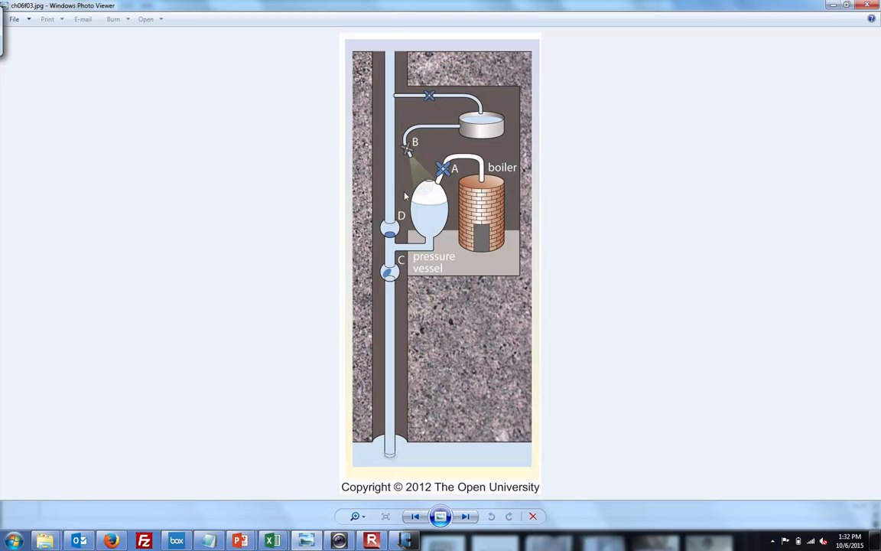
pyautogui.moveTo(393, 79)
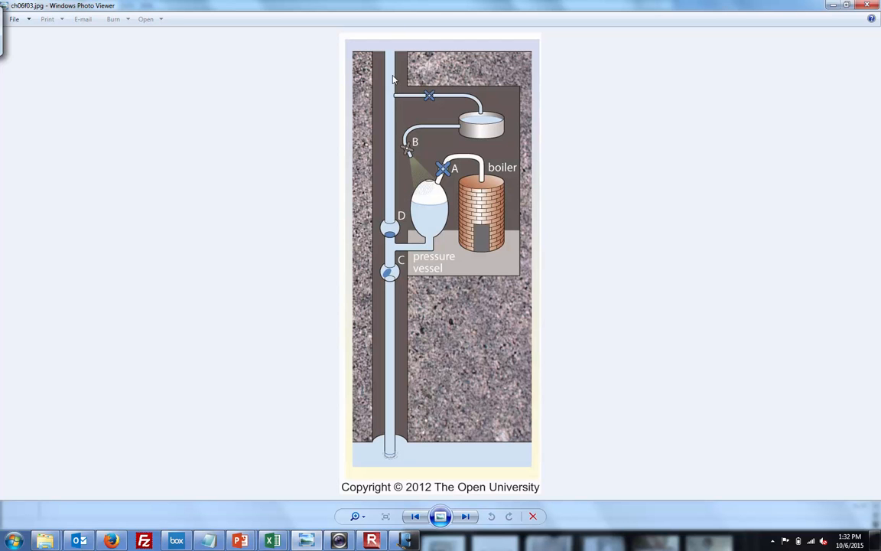
pyautogui.moveTo(429, 98)
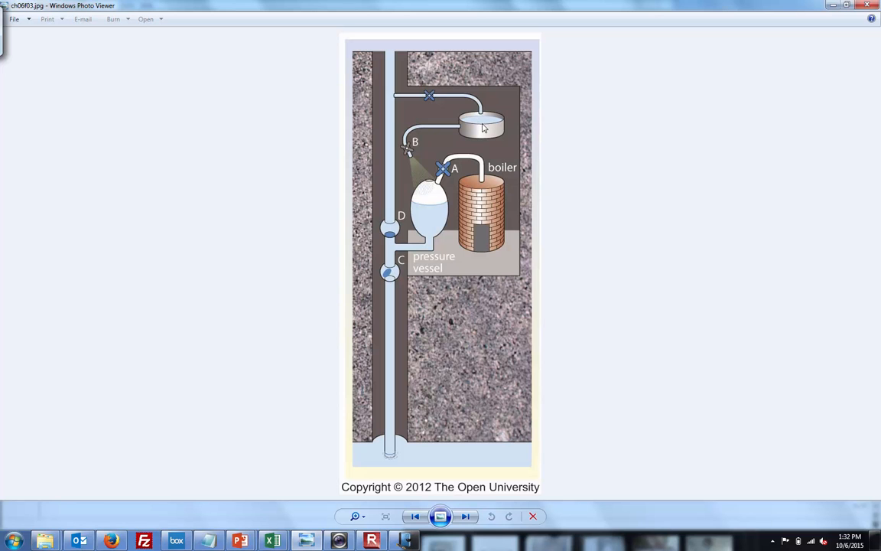
pyautogui.moveTo(413, 153)
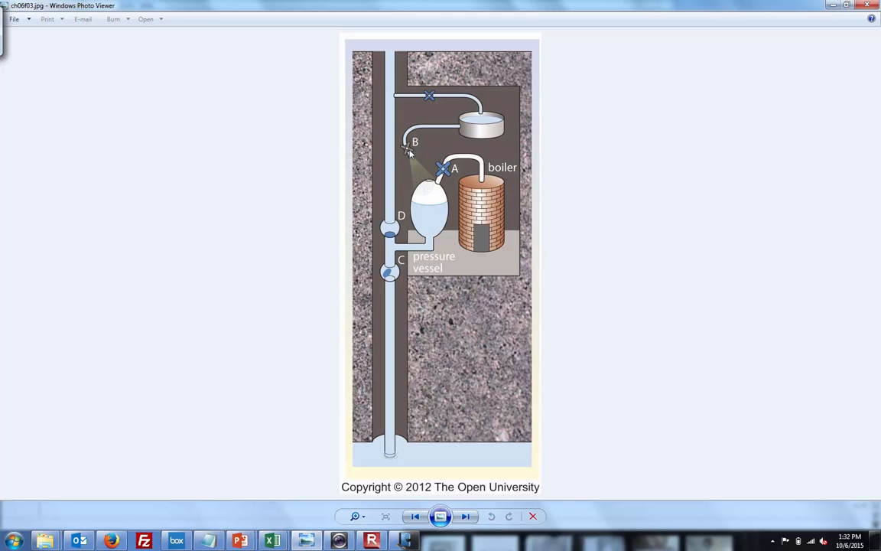
pyautogui.moveTo(427, 192)
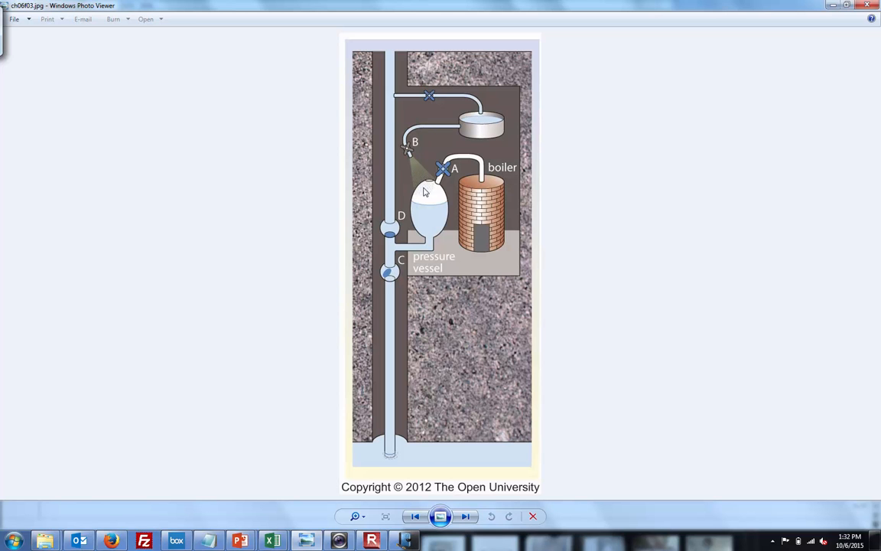
pyautogui.moveTo(442, 212)
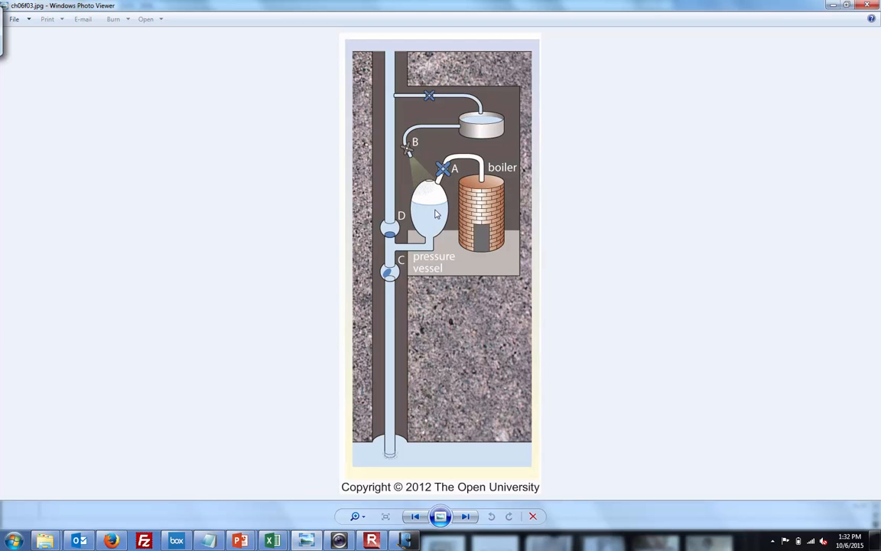
pyautogui.moveTo(437, 215)
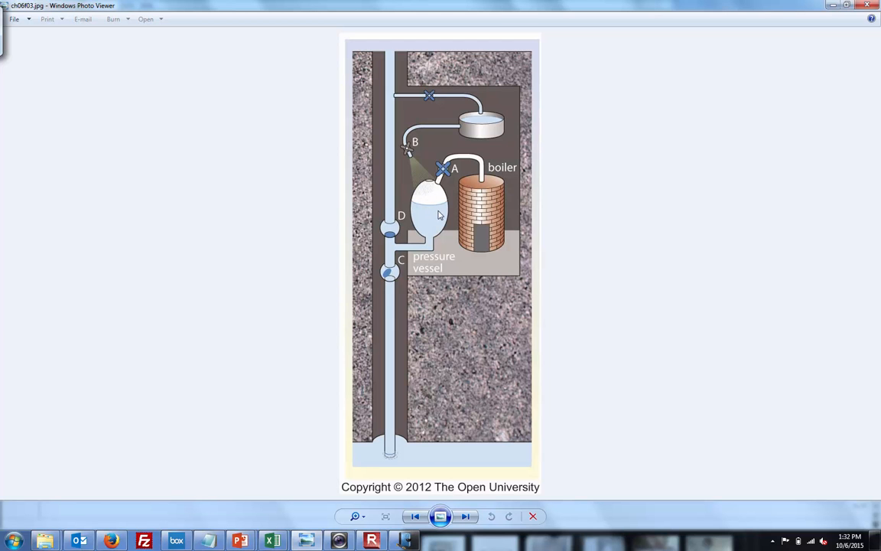
pyautogui.moveTo(429, 205)
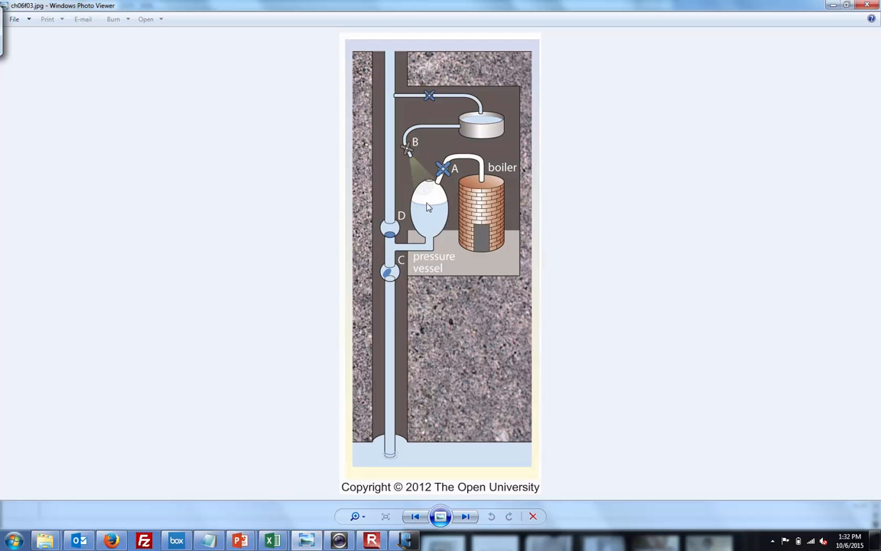
pyautogui.moveTo(390, 268)
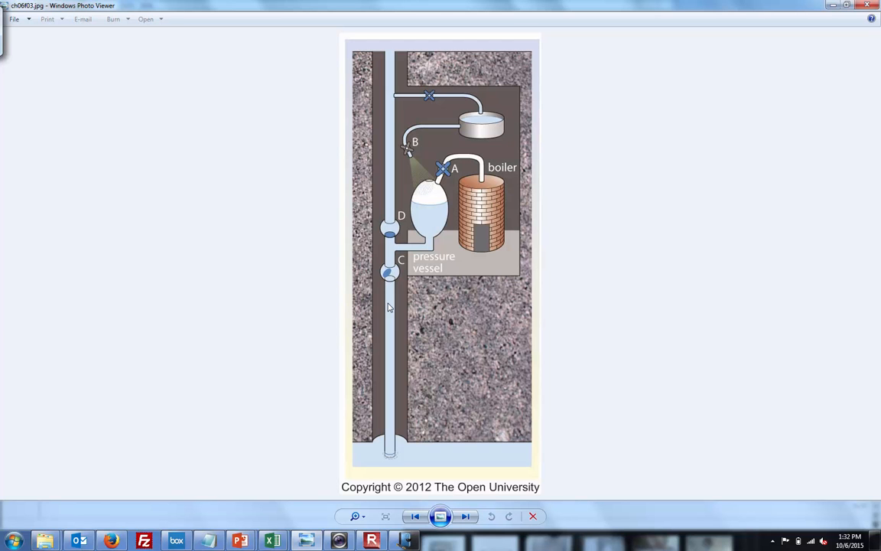
pyautogui.moveTo(437, 183)
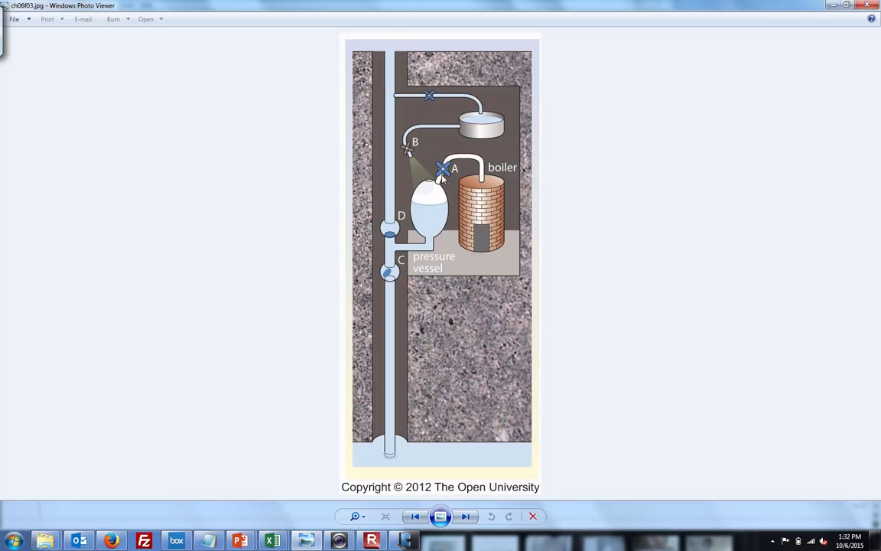
pyautogui.moveTo(470, 181)
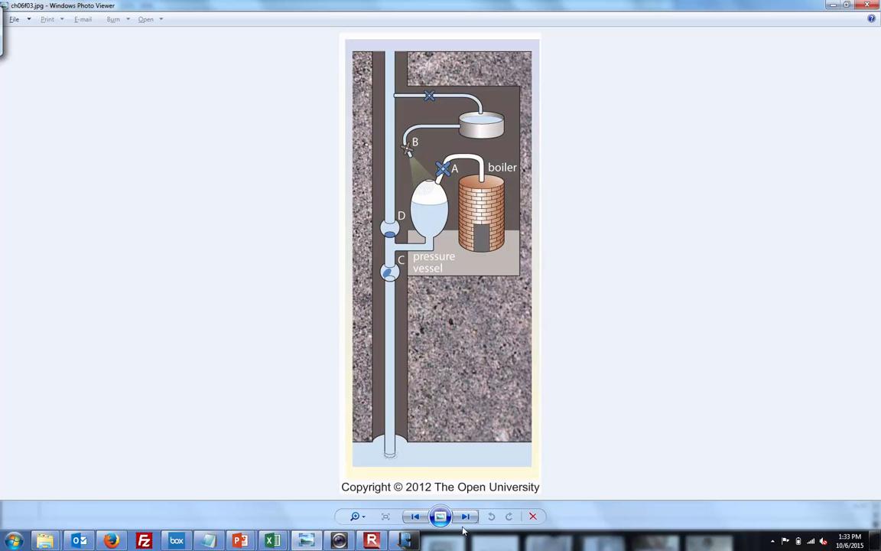
# Step: Advance to ch06f04_05.jpg, the beam engine and double-acting piston figure
pyautogui.click(465, 516)
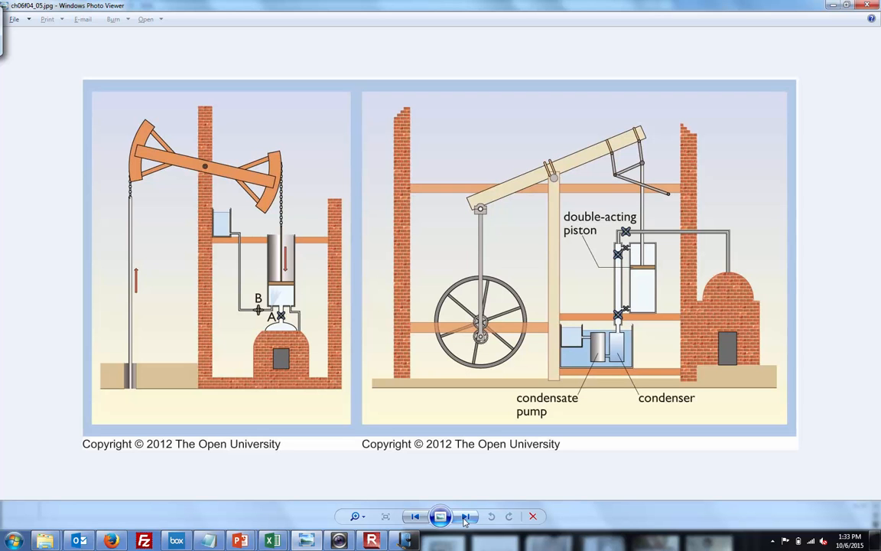
pyautogui.click(466, 516)
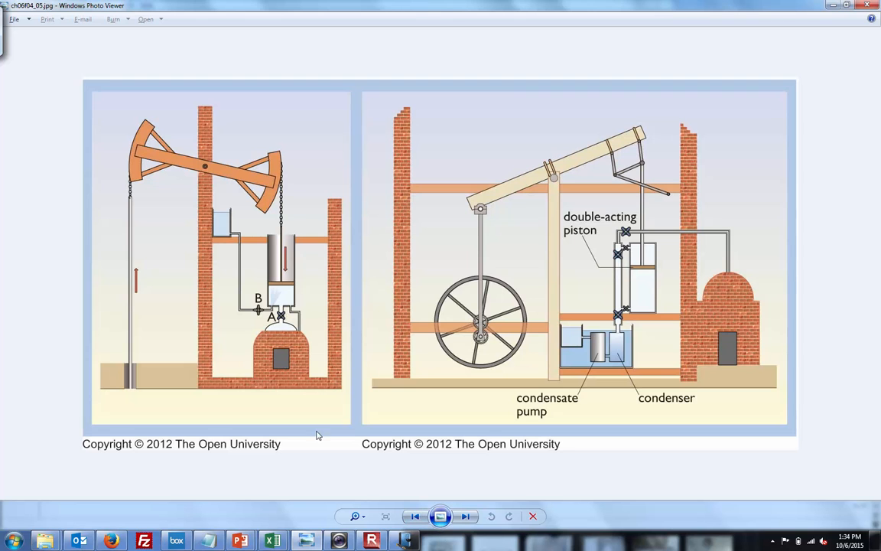
pyautogui.moveTo(279, 352)
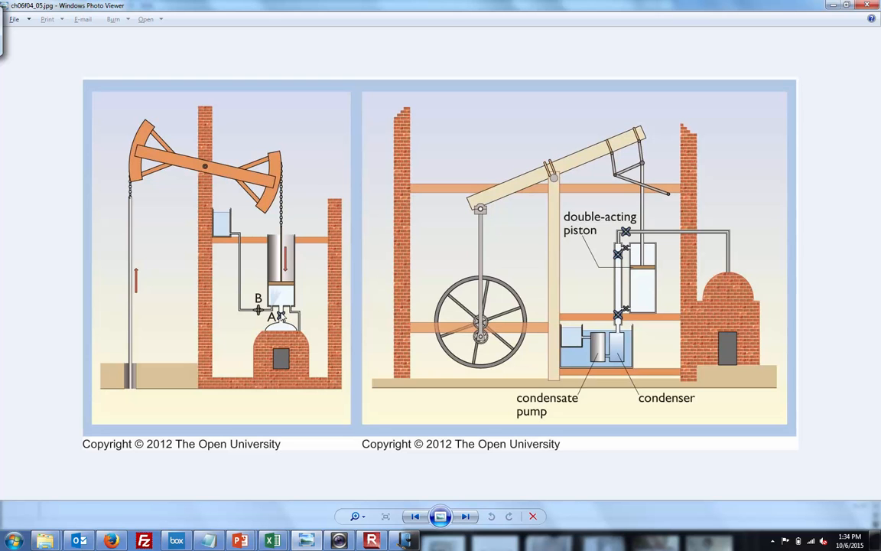
pyautogui.moveTo(286, 293)
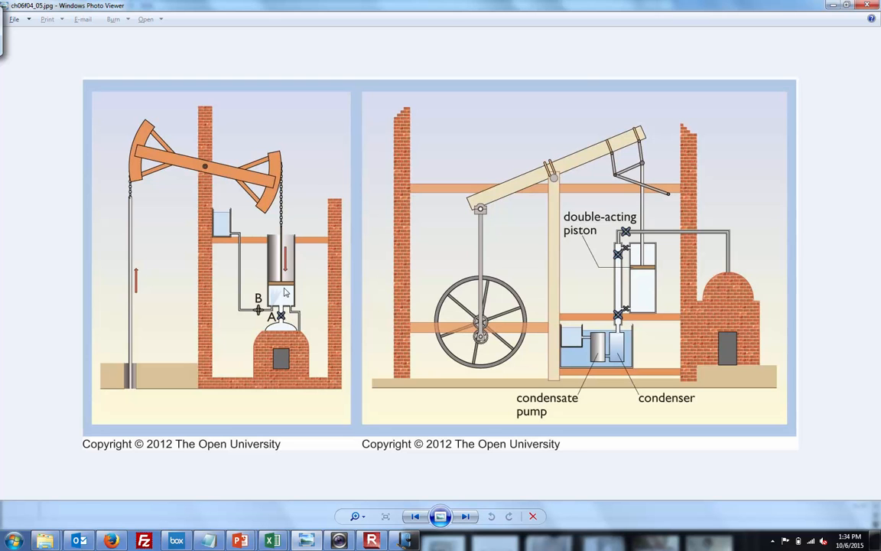
pyautogui.moveTo(135, 197)
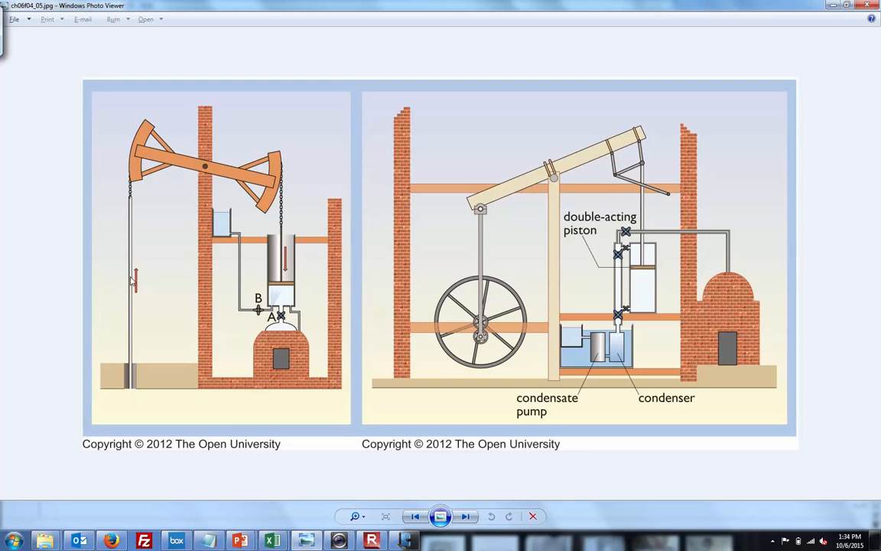
pyautogui.moveTo(136, 306)
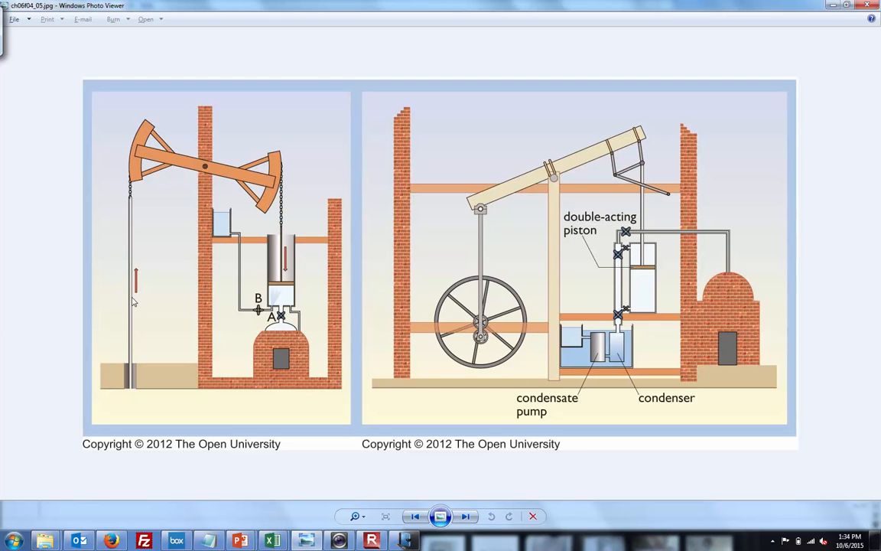
pyautogui.moveTo(222, 231)
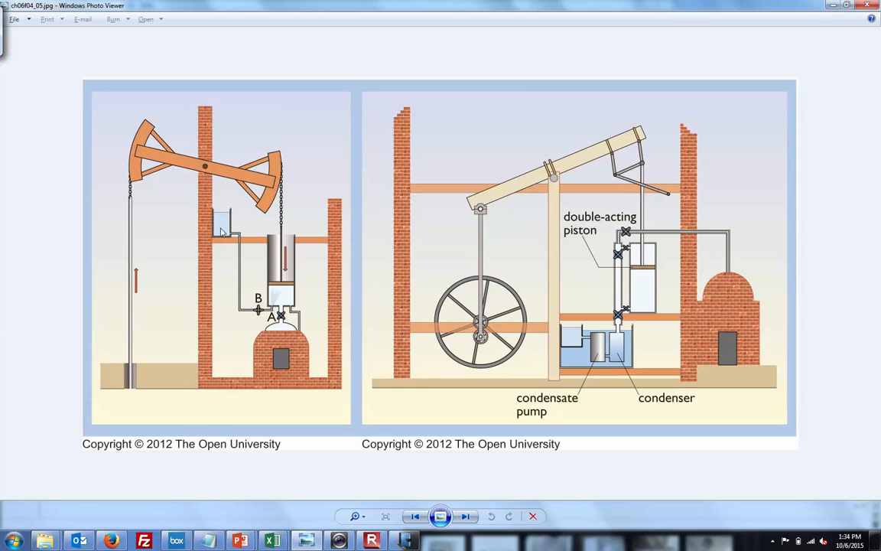
pyautogui.moveTo(236, 238)
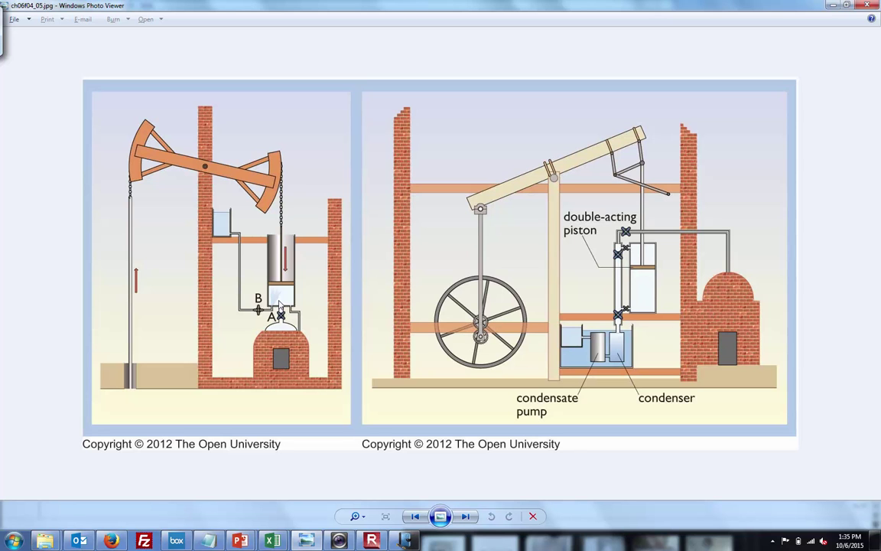
pyautogui.moveTo(245, 294)
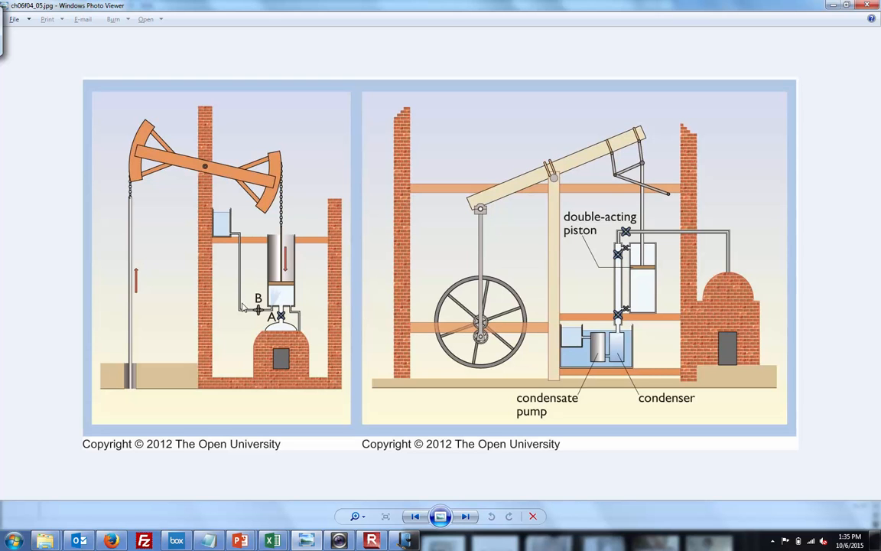
pyautogui.moveTo(420, 330)
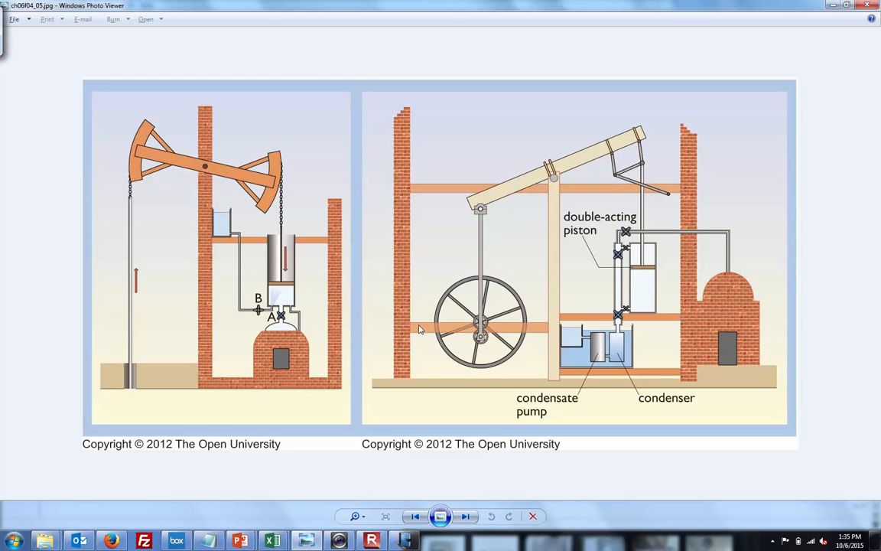
pyautogui.moveTo(459, 350)
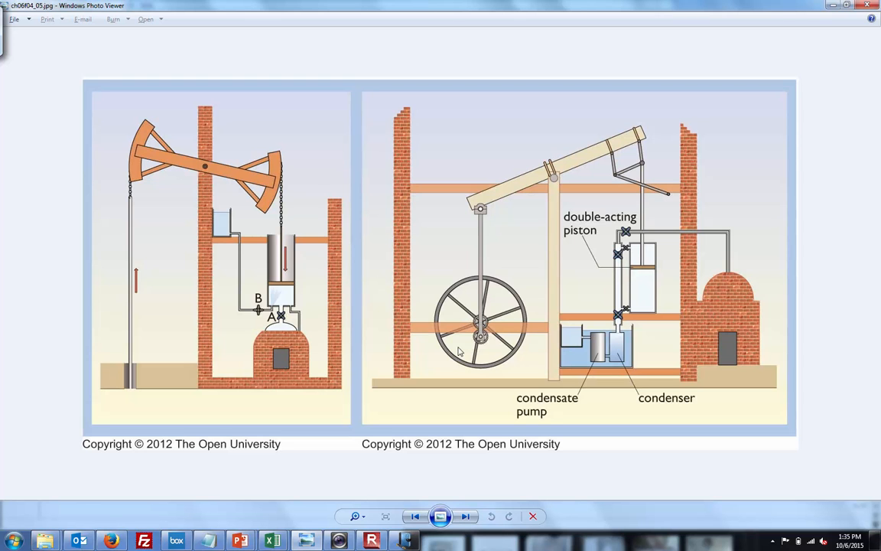
pyautogui.moveTo(272, 179)
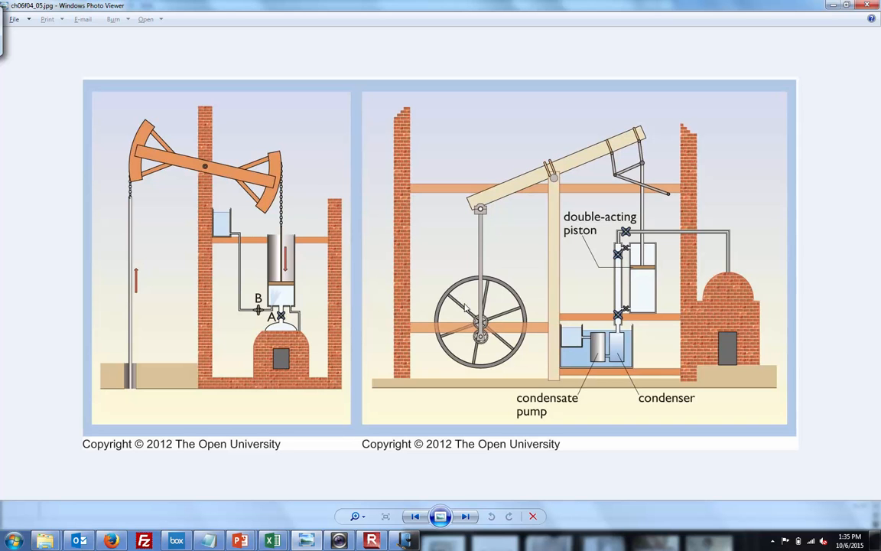
pyautogui.moveTo(491, 343)
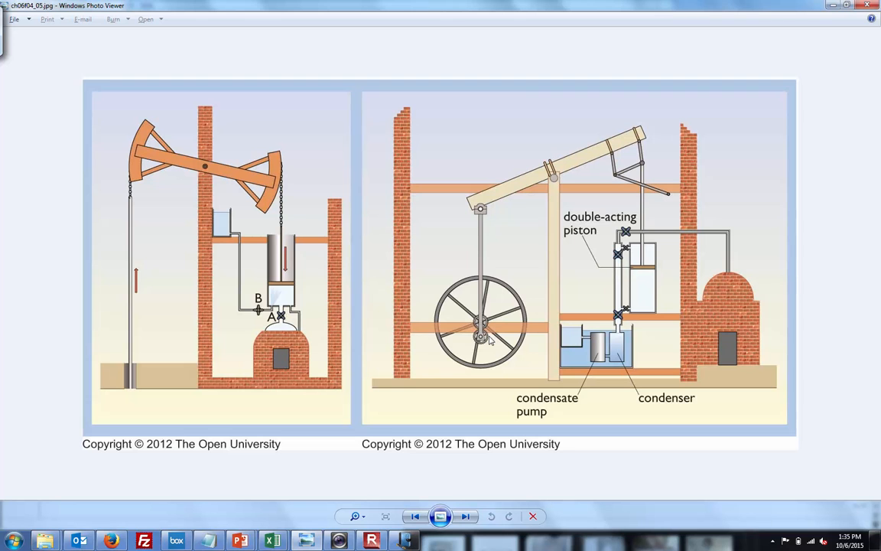
pyautogui.moveTo(556, 347)
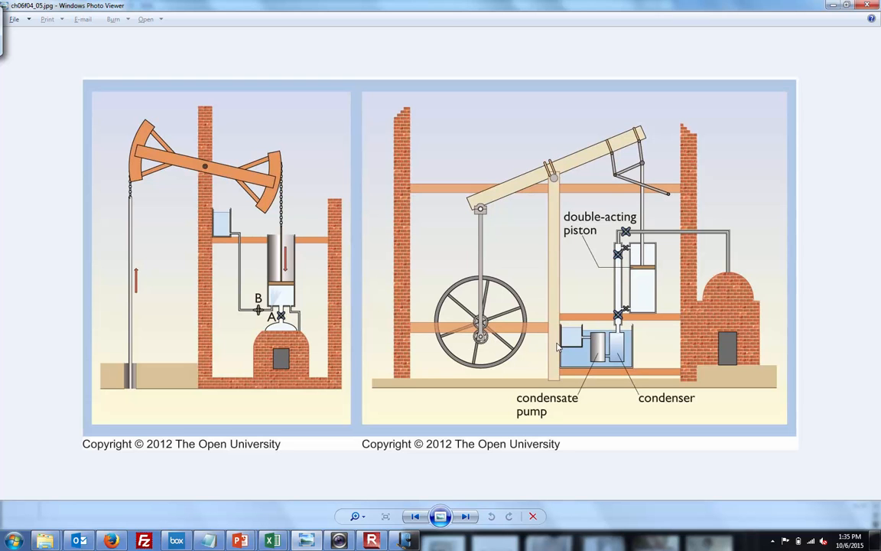
pyautogui.moveTo(645, 262)
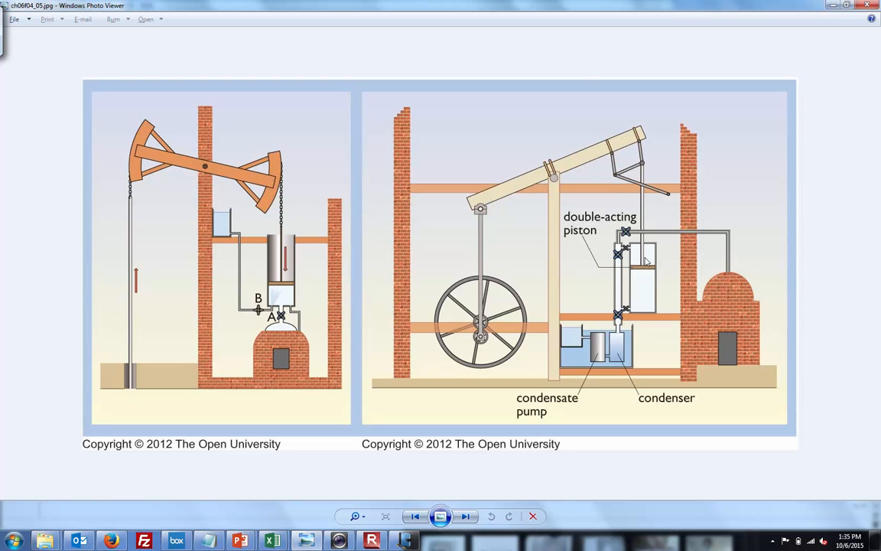
pyautogui.moveTo(500, 294)
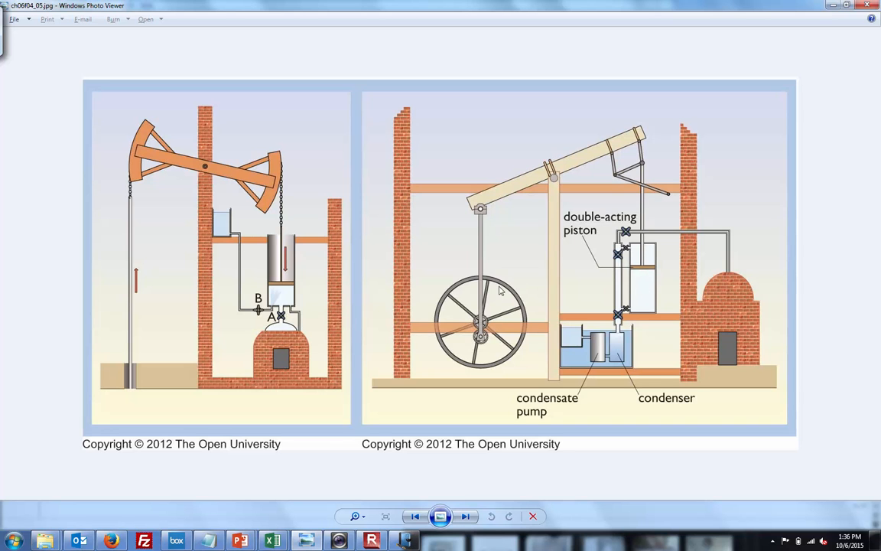
pyautogui.moveTo(286, 302)
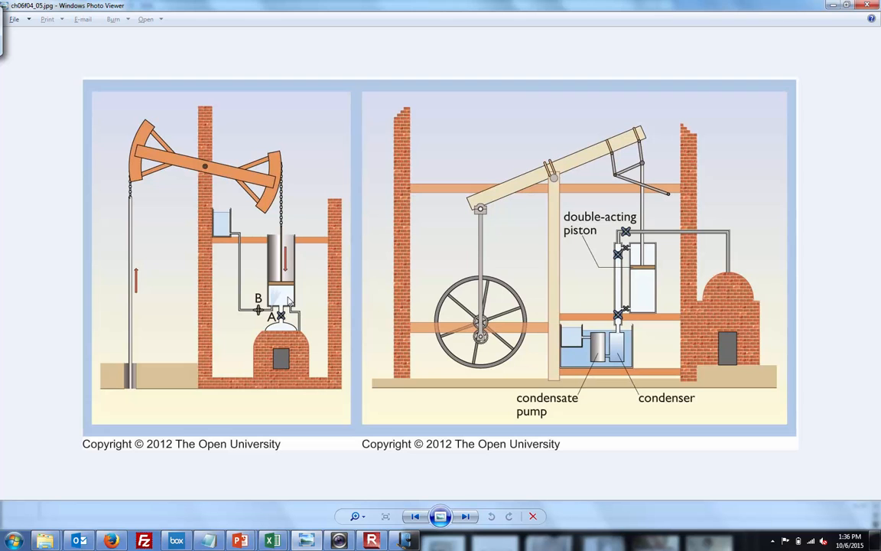
pyautogui.moveTo(643, 260)
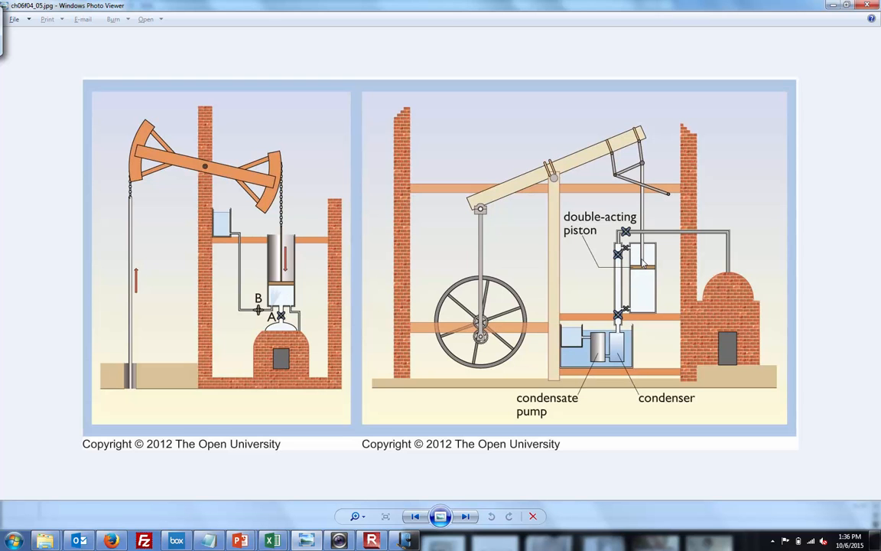
pyautogui.moveTo(640, 291)
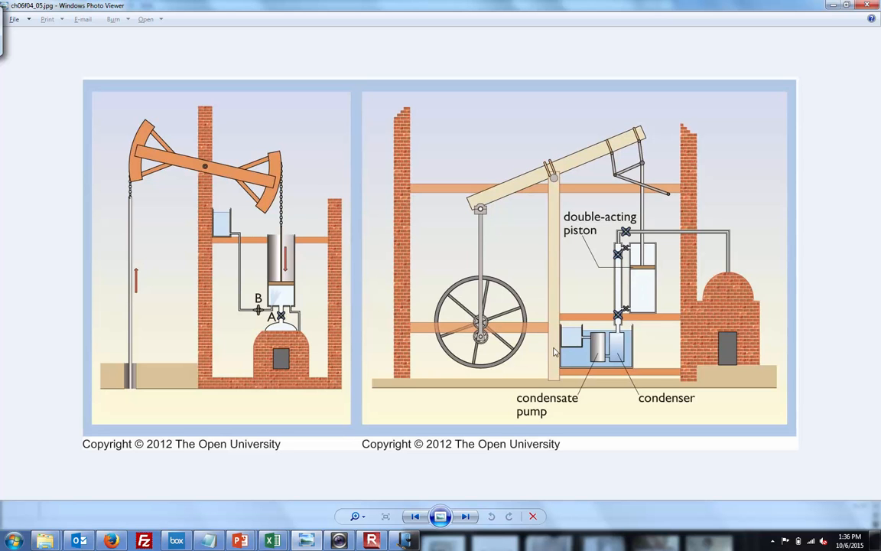
pyautogui.moveTo(624, 255)
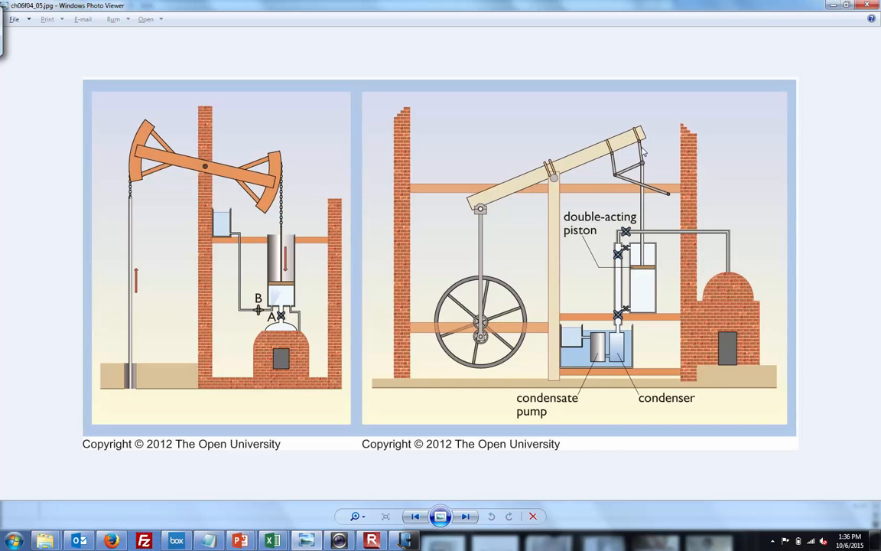
pyautogui.moveTo(620, 161)
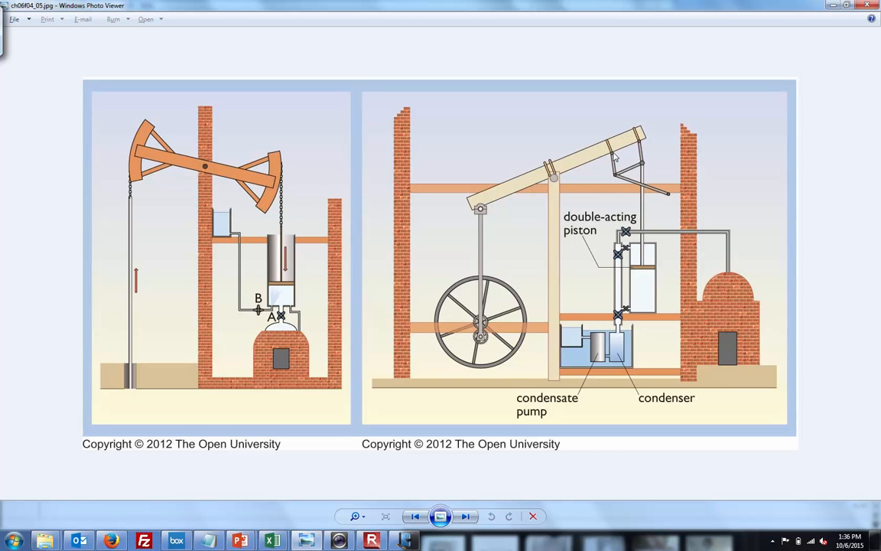
pyautogui.moveTo(644, 172)
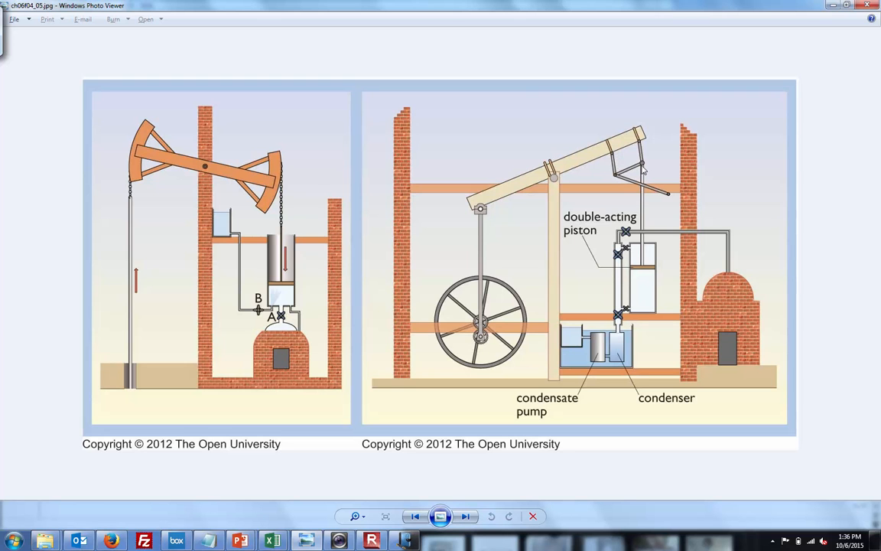
pyautogui.moveTo(665, 195)
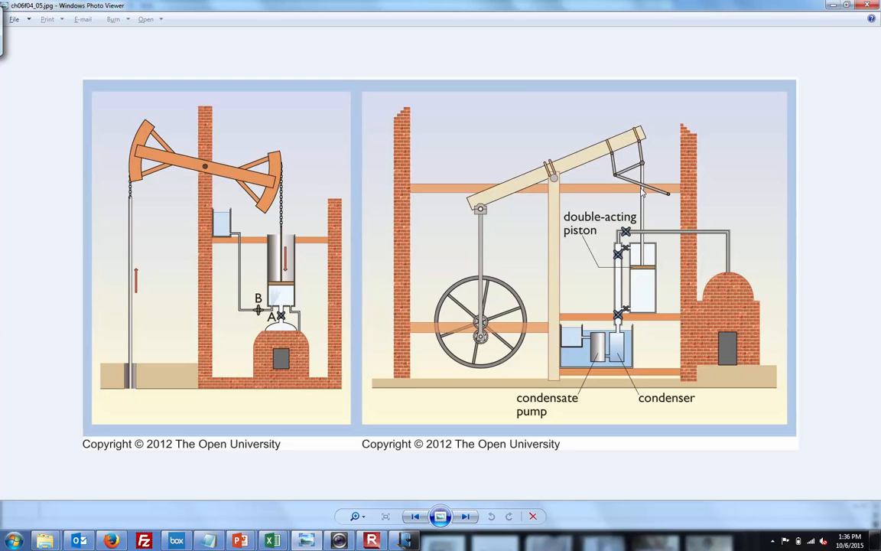
pyautogui.moveTo(647, 174)
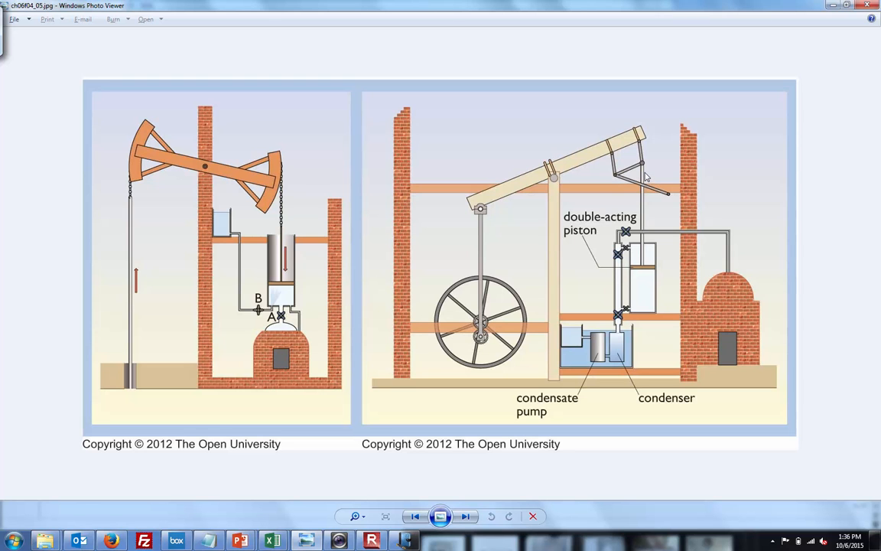
pyautogui.moveTo(650, 269)
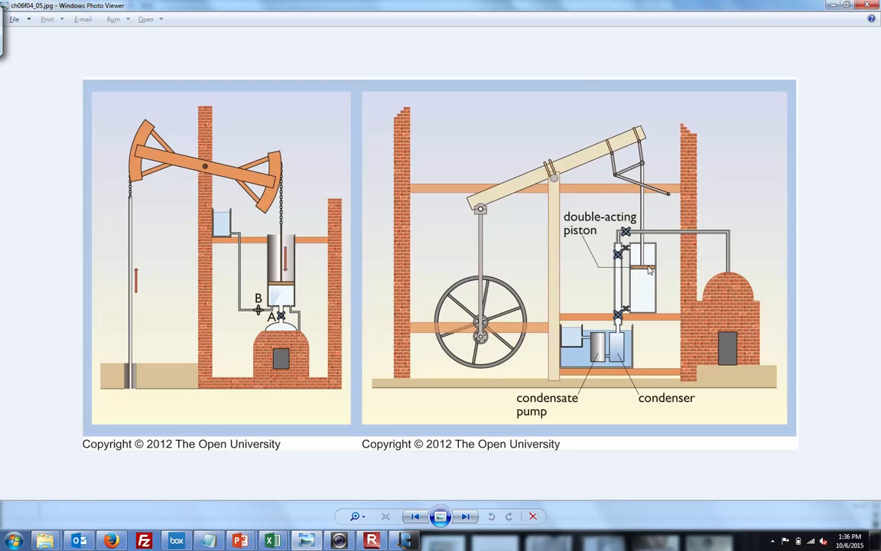
pyautogui.moveTo(647, 272)
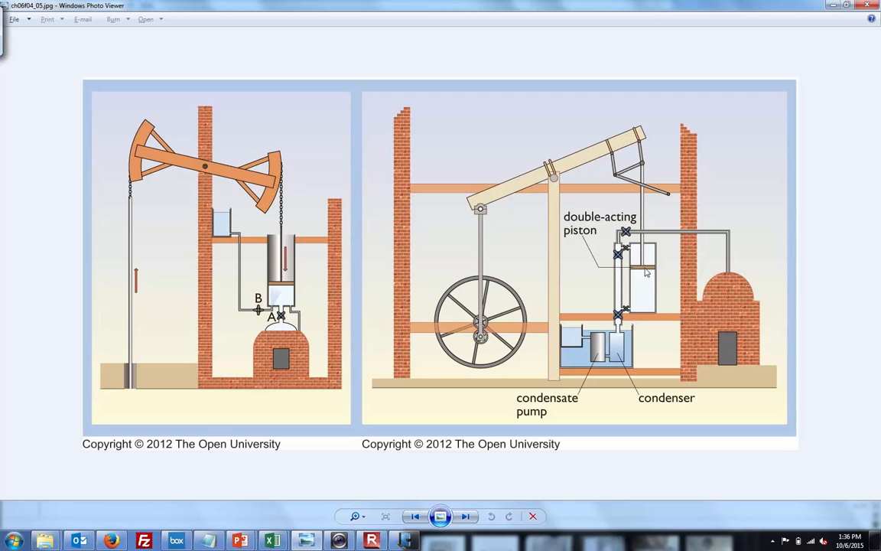
pyautogui.moveTo(498, 473)
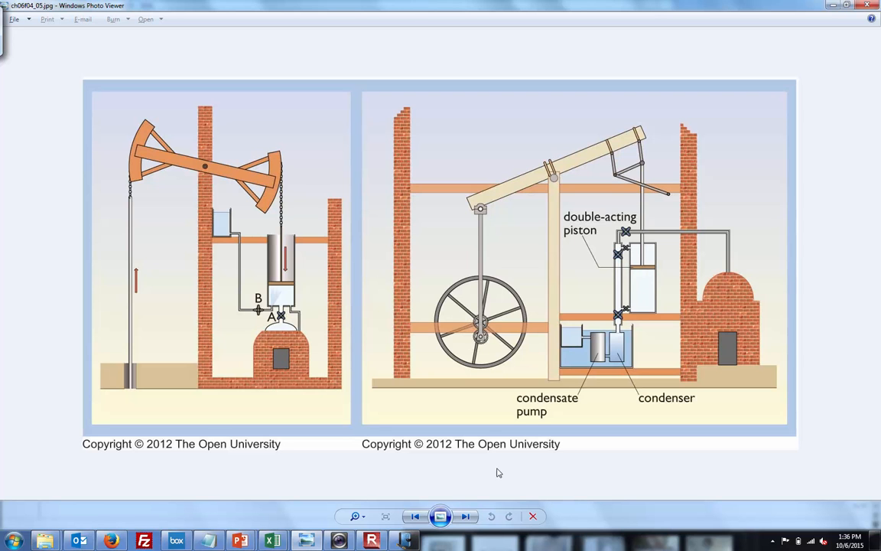
pyautogui.click(463, 516)
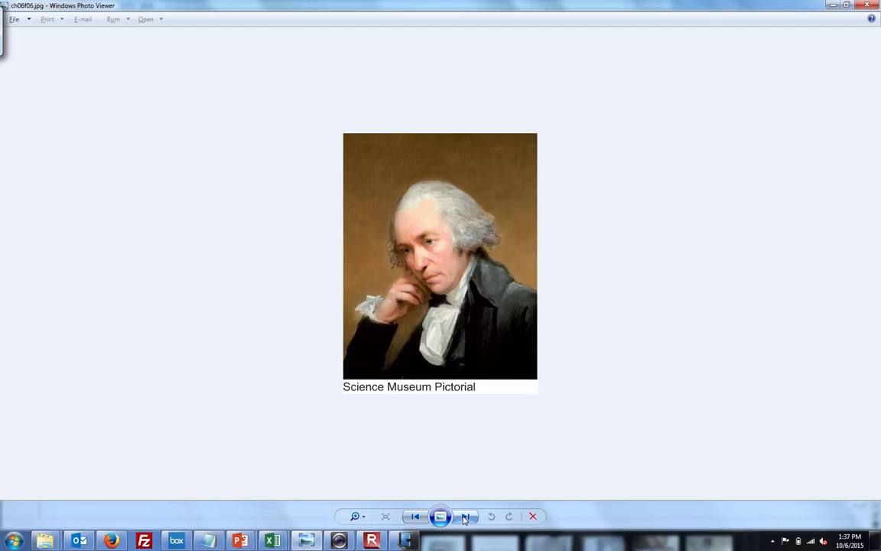
pyautogui.moveTo(146, 510)
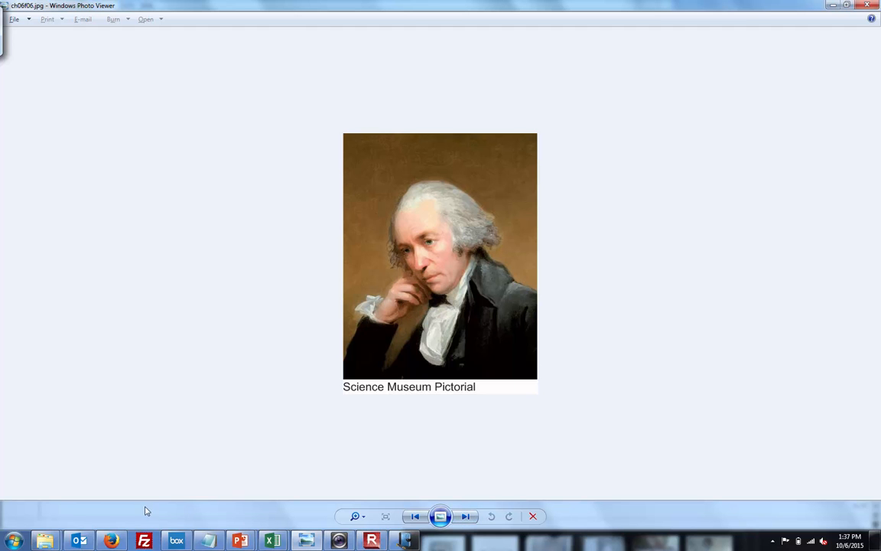
pyautogui.moveTo(175, 512)
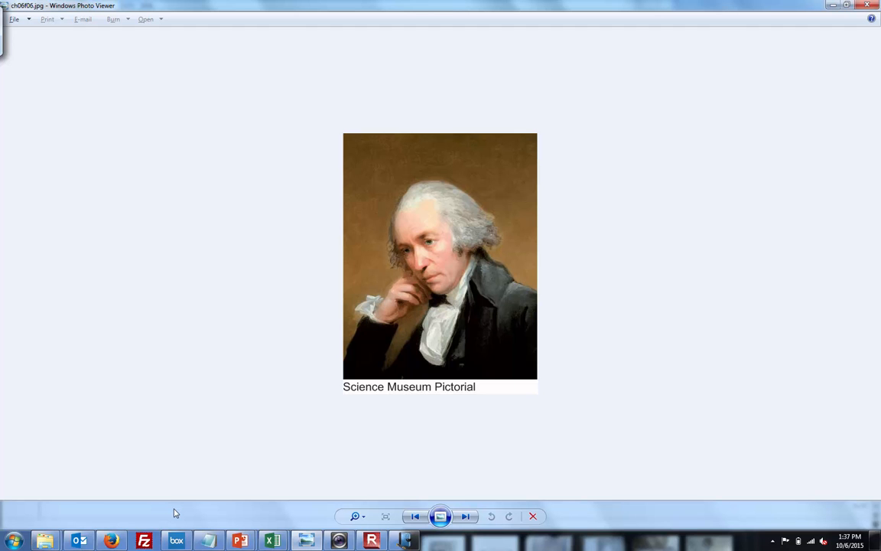
pyautogui.moveTo(222, 514)
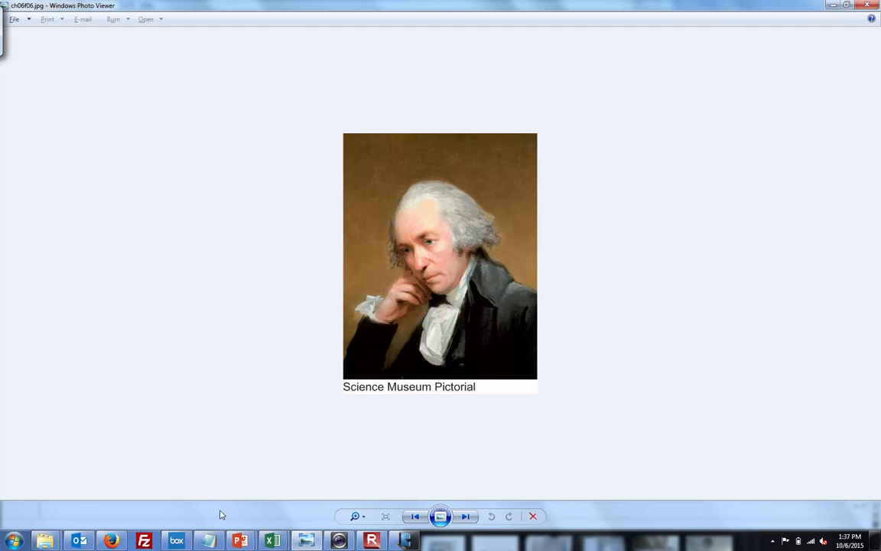